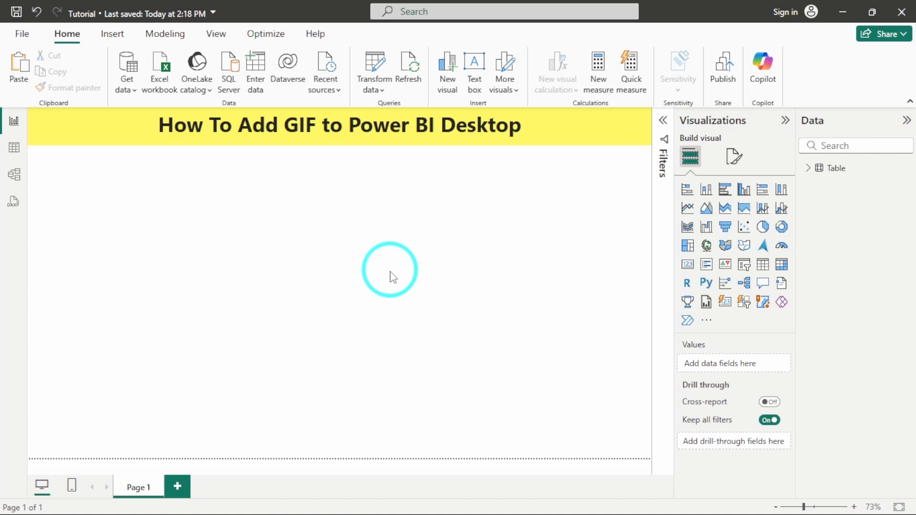
{"action": "mouse_move", "coordinate": [336, 271]}
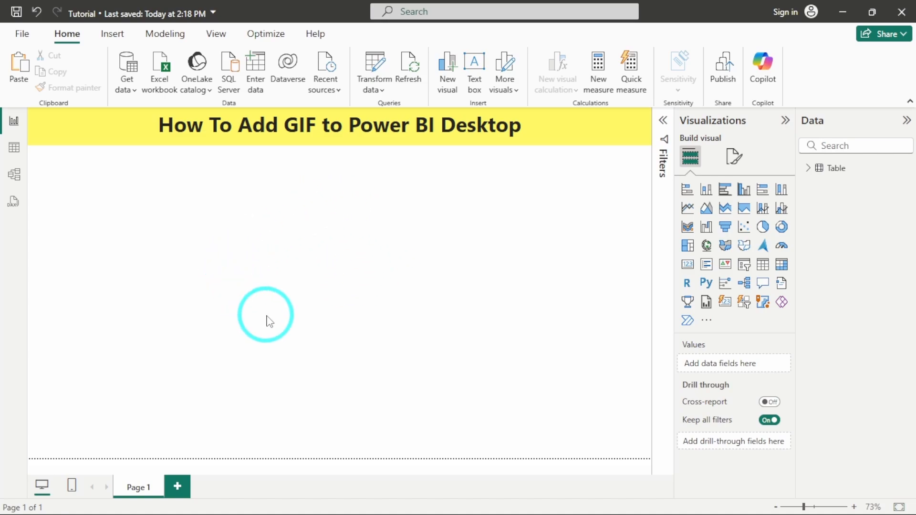
{"action": "mouse_move", "coordinate": [332, 303]}
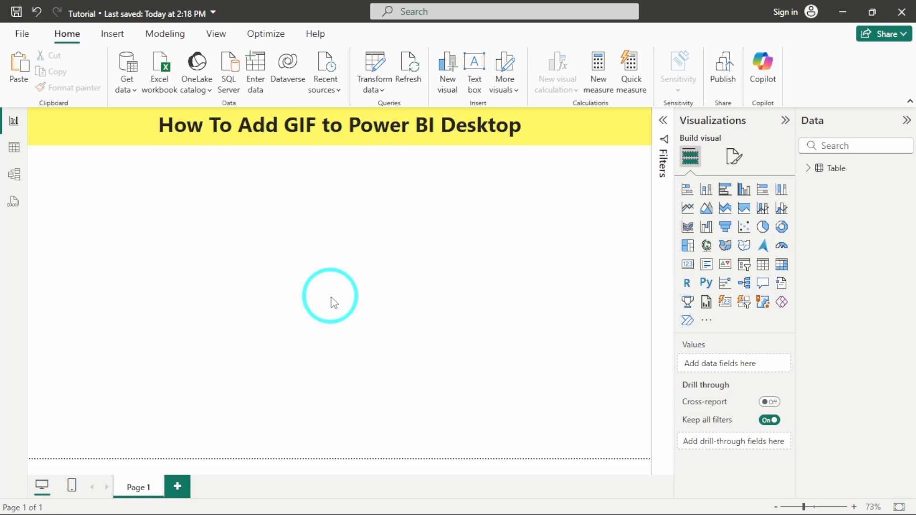
{"action": "mouse_move", "coordinate": [349, 300]}
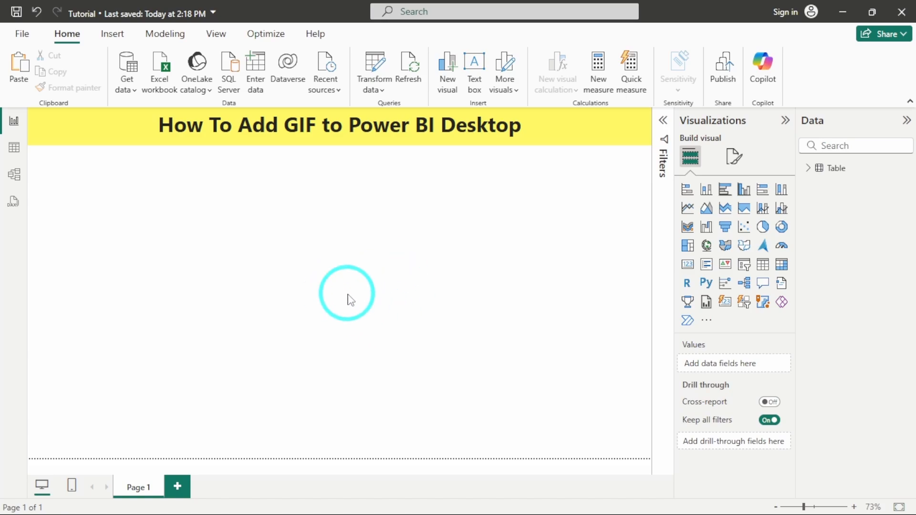
Step: Insert a new empty report page, Page 2, next to Page 1
{"action": "left_click", "coordinate": [177, 486]}
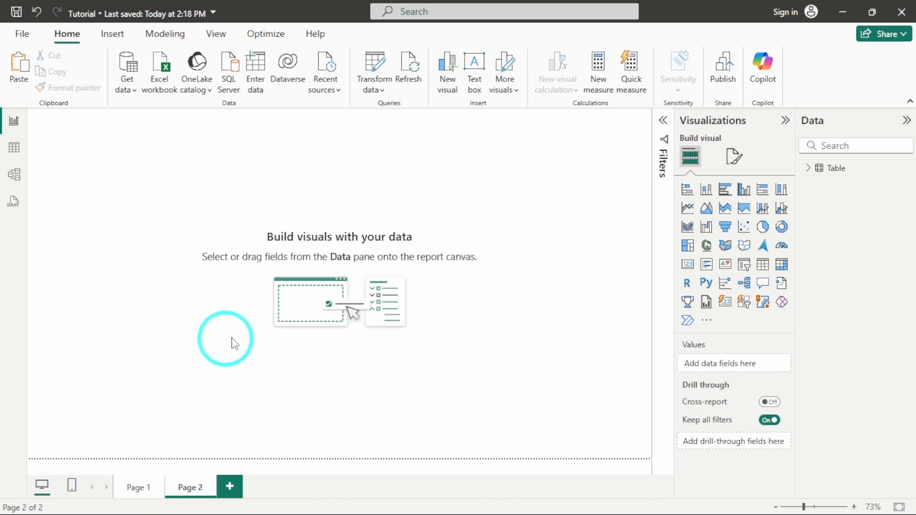
{"action": "mouse_move", "coordinate": [234, 243]}
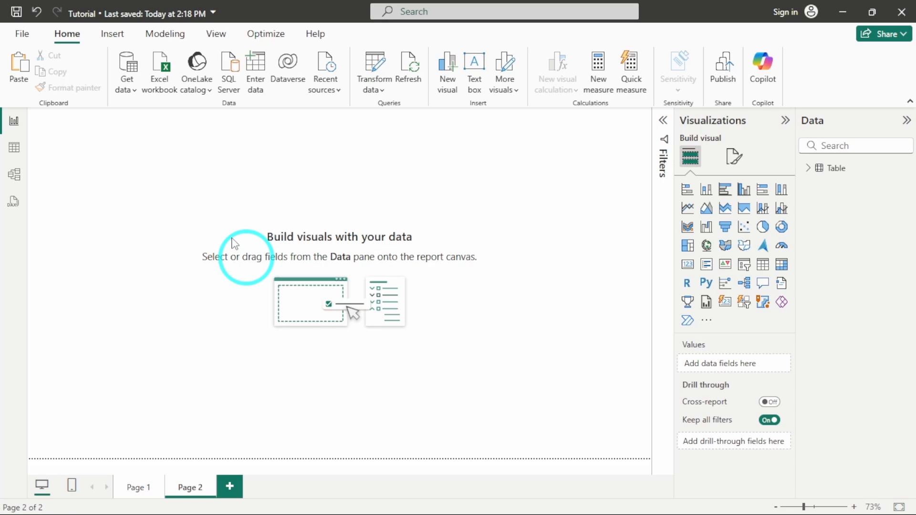
{"action": "mouse_move", "coordinate": [219, 221]}
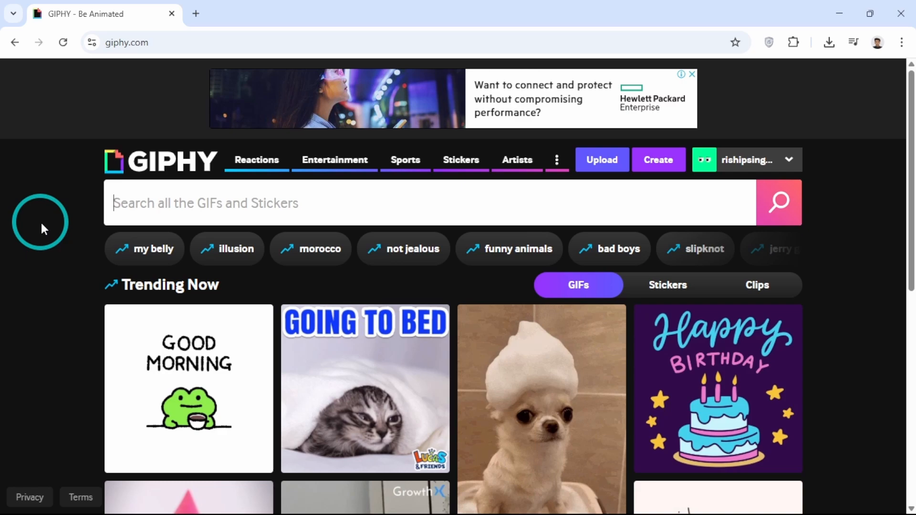
{"action": "mouse_move", "coordinate": [123, 113]}
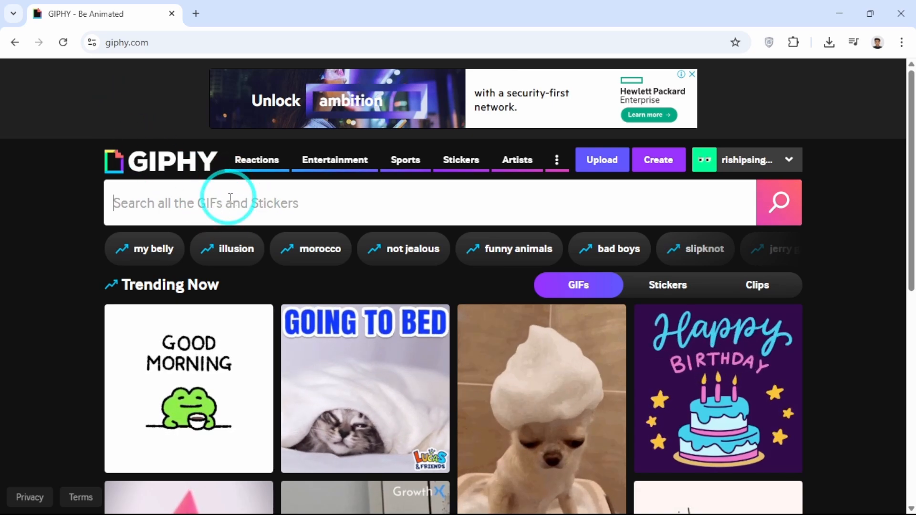
Step: Search GIPHY for "background" and download the colourful light-burst GIF from the results
{"action": "type", "text": "background"}
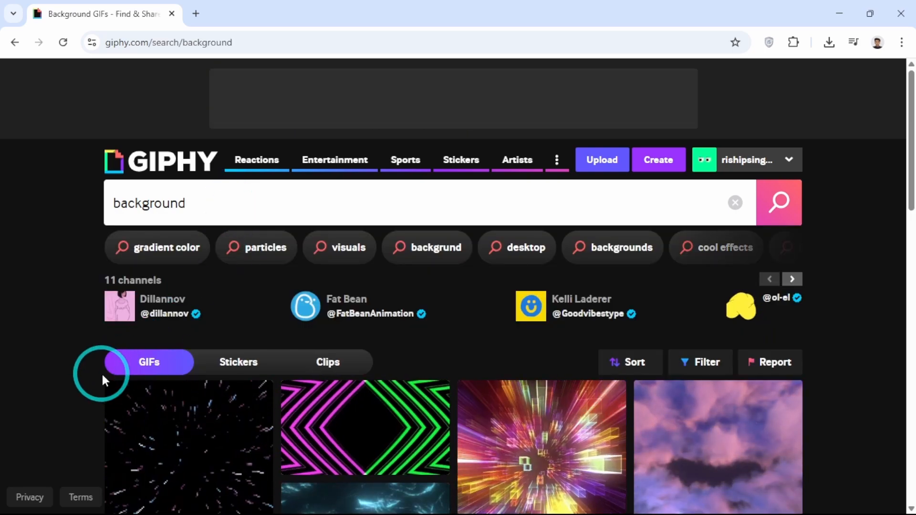
{"action": "scroll", "scroll_direction": "down", "scroll_amount": 3}
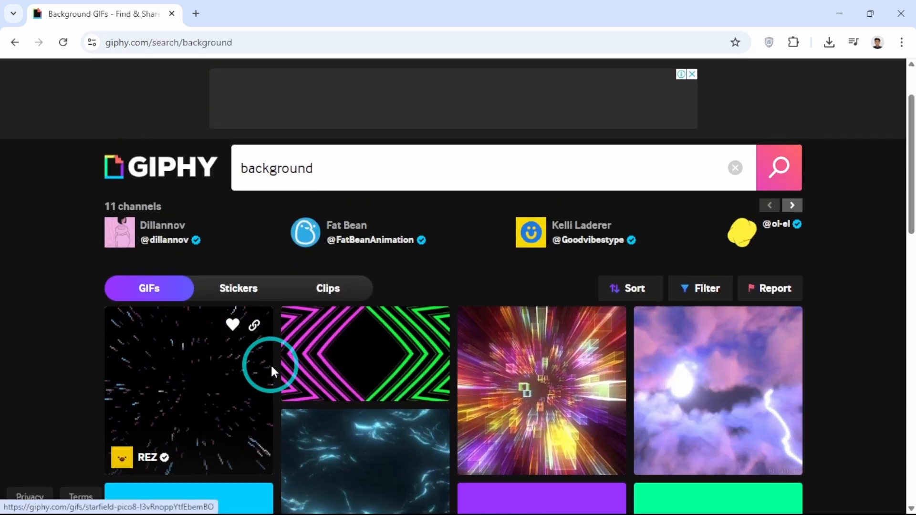
{"action": "scroll", "scroll_direction": "down", "scroll_amount": 3}
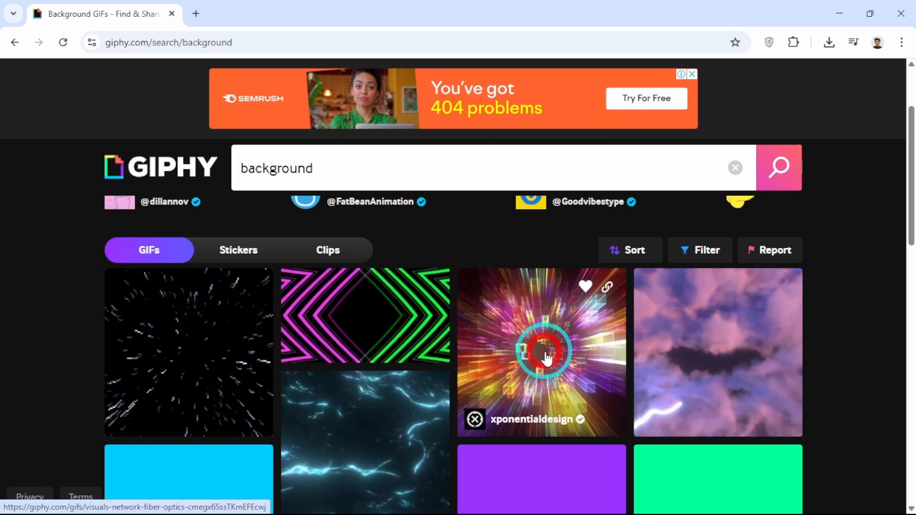
{"action": "left_click", "coordinate": [545, 355]}
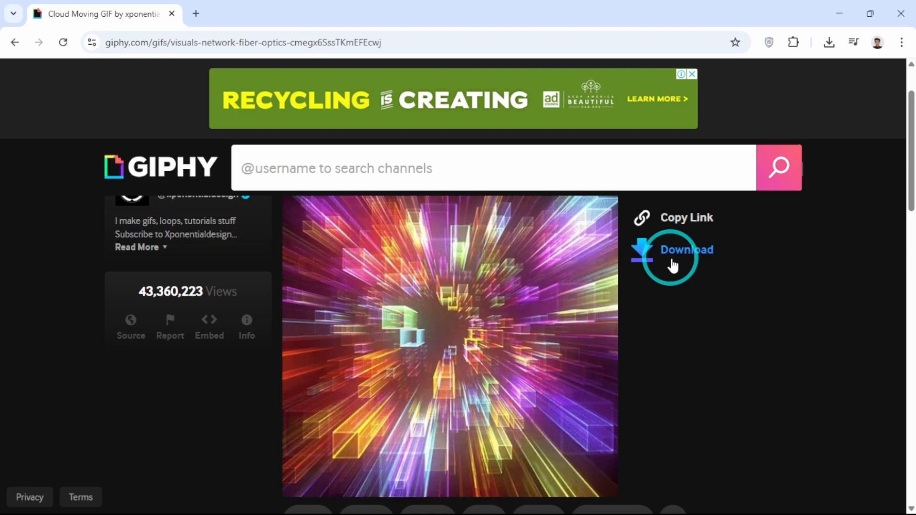
{"action": "left_click", "coordinate": [674, 251]}
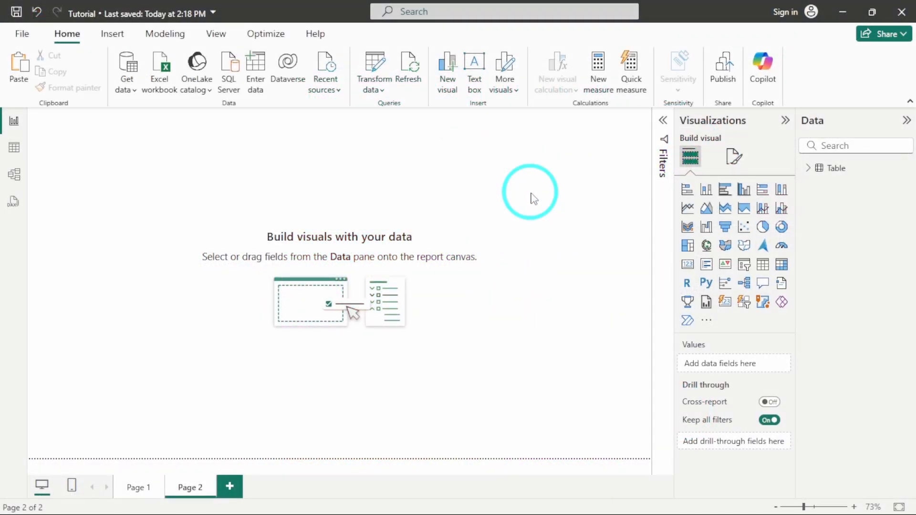
{"action": "mouse_move", "coordinate": [734, 157]}
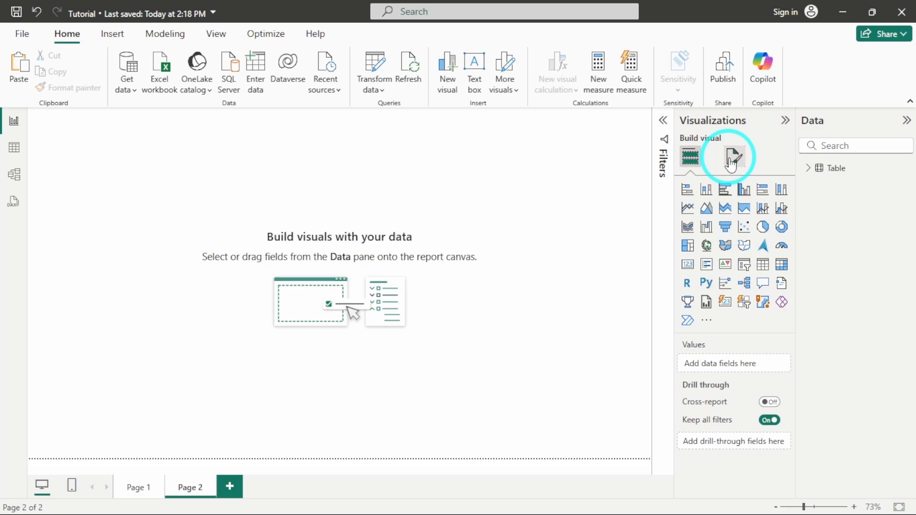
Step: Set the downloaded Cloud Moving GIF as Page 2's canvas background image with Image fit set to Fit
{"action": "left_click", "coordinate": [735, 157]}
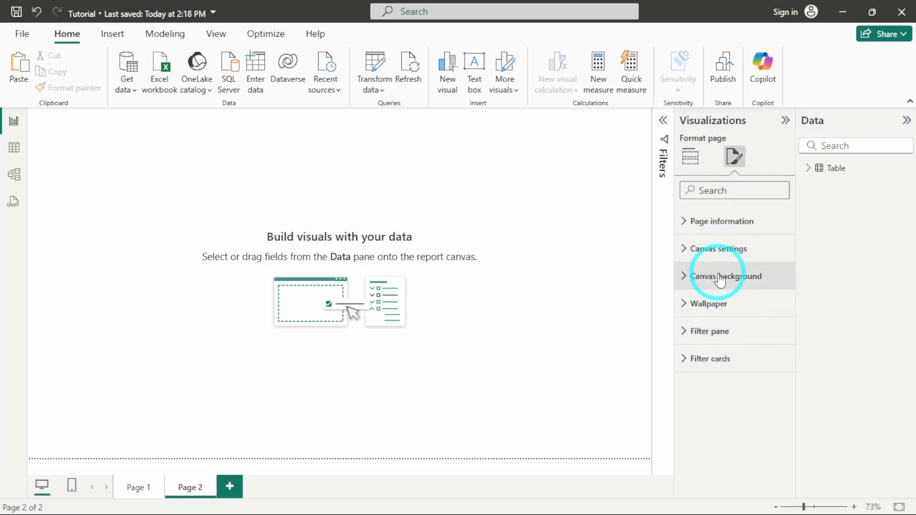
{"action": "left_click", "coordinate": [722, 276]}
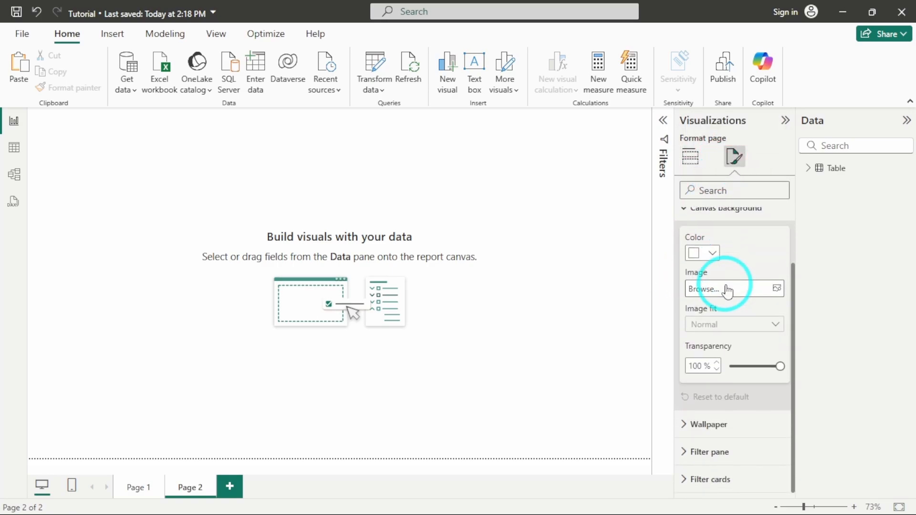
{"action": "mouse_move", "coordinate": [775, 311]}
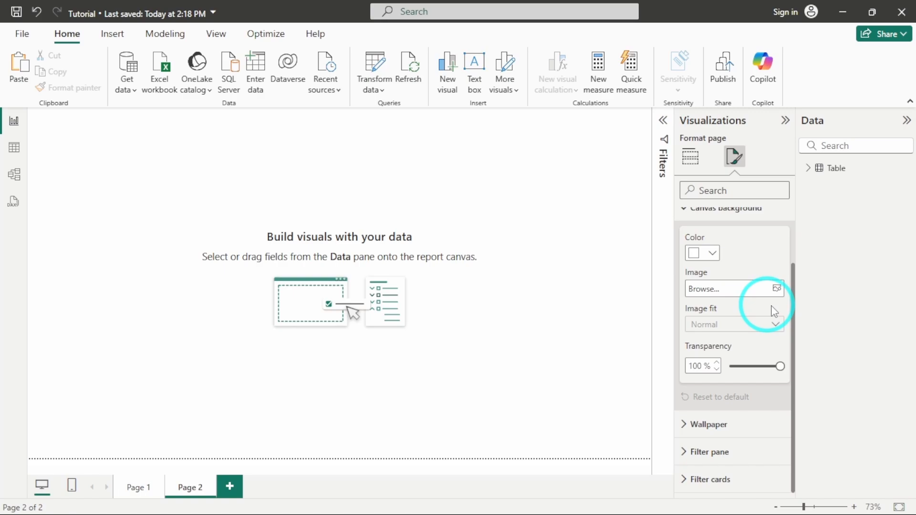
{"action": "left_click", "coordinate": [775, 288]}
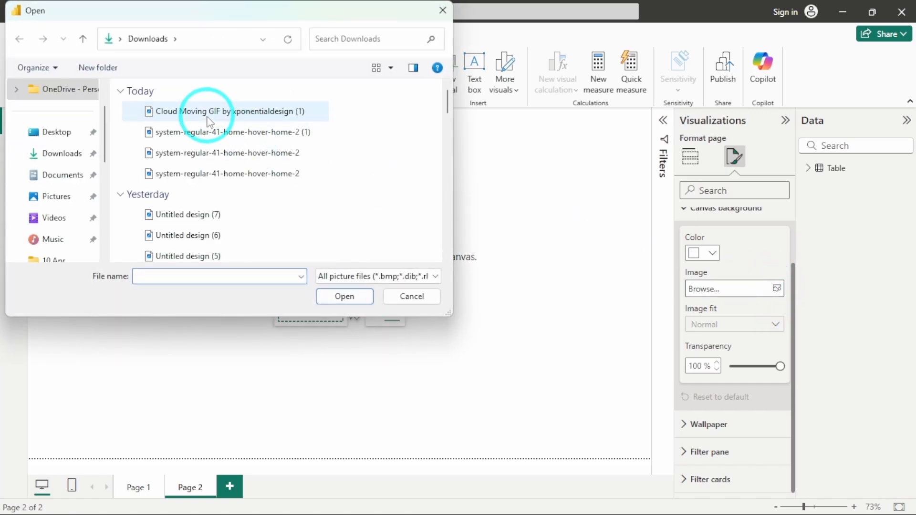
{"action": "left_click", "coordinate": [412, 296]}
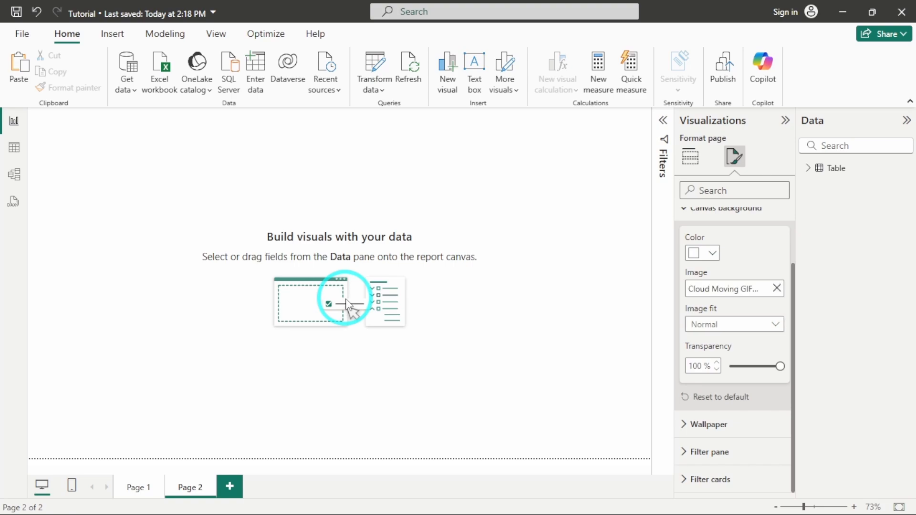
{"action": "left_click", "coordinate": [735, 324]}
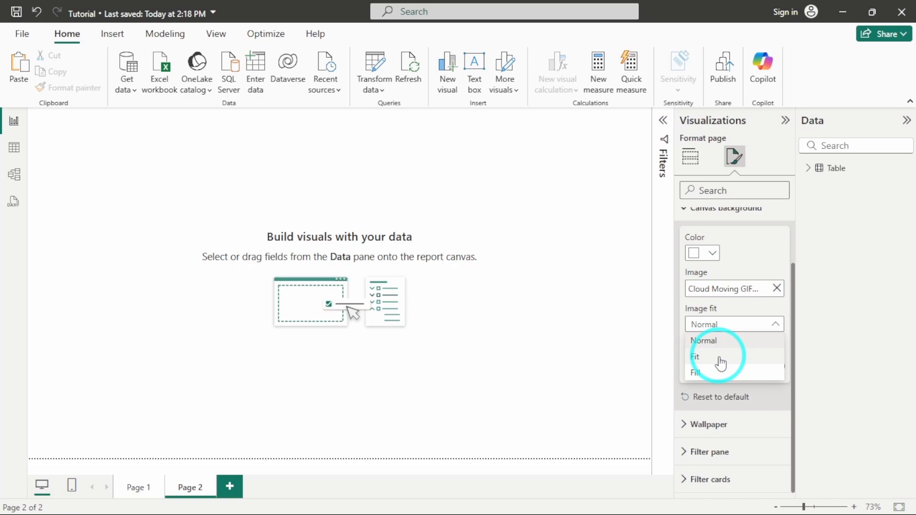
{"action": "left_click", "coordinate": [695, 357]}
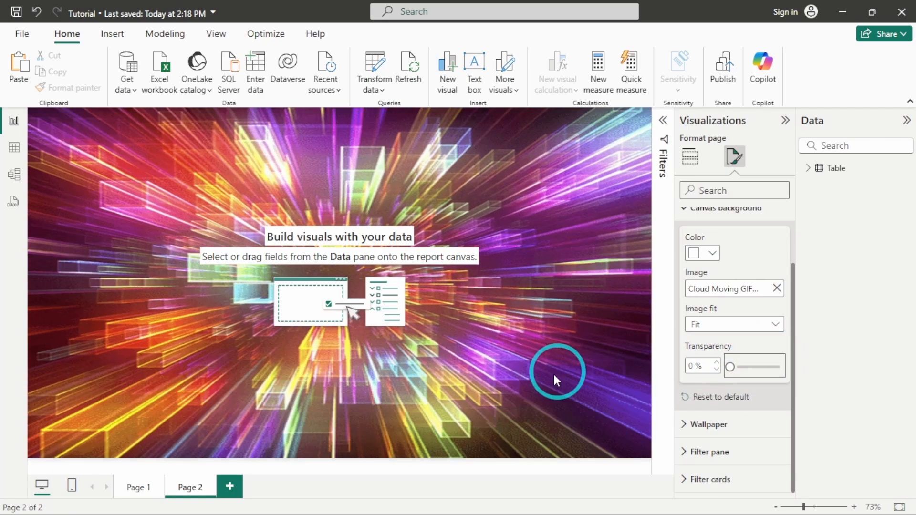
{"action": "mouse_move", "coordinate": [384, 327]}
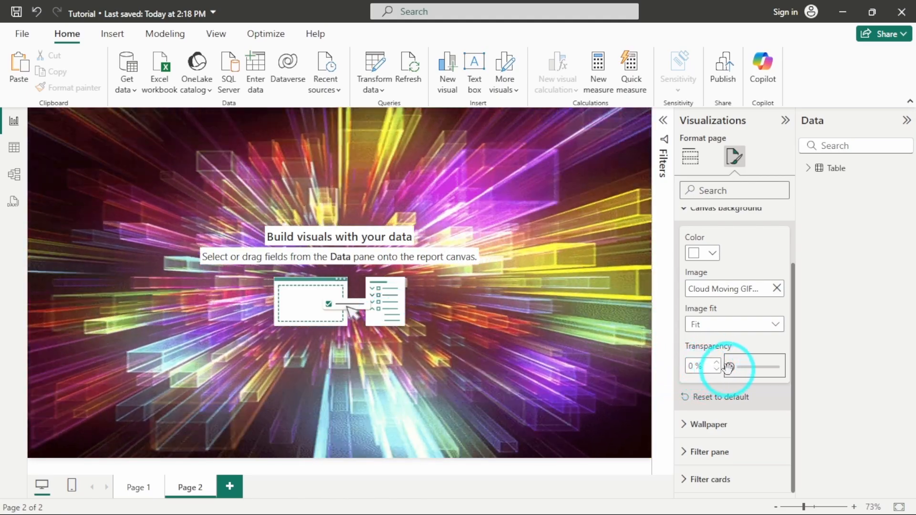
Step: Raise the canvas background transparency to about 42% with the slider
{"action": "left_click_drag", "start_coordinate": [727, 366], "coordinate": [748, 366]}
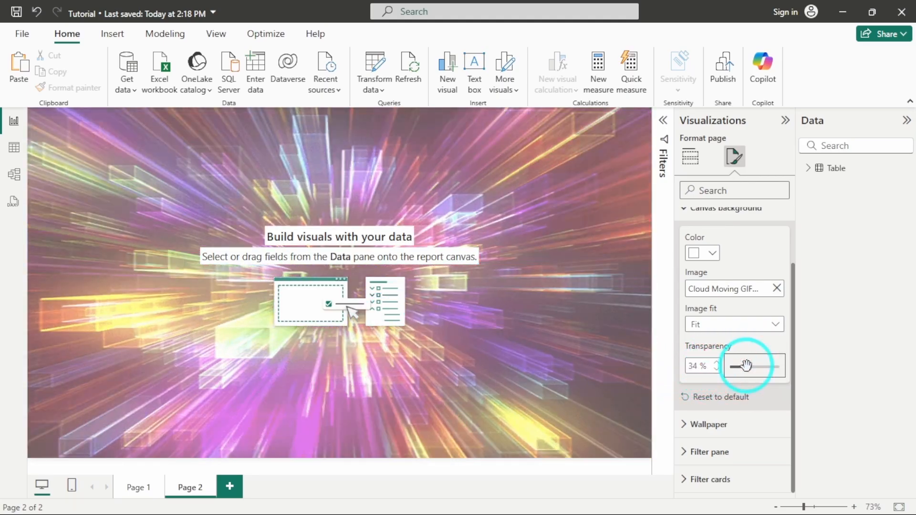
{"action": "left_click_drag", "start_coordinate": [745, 365], "coordinate": [760, 366]}
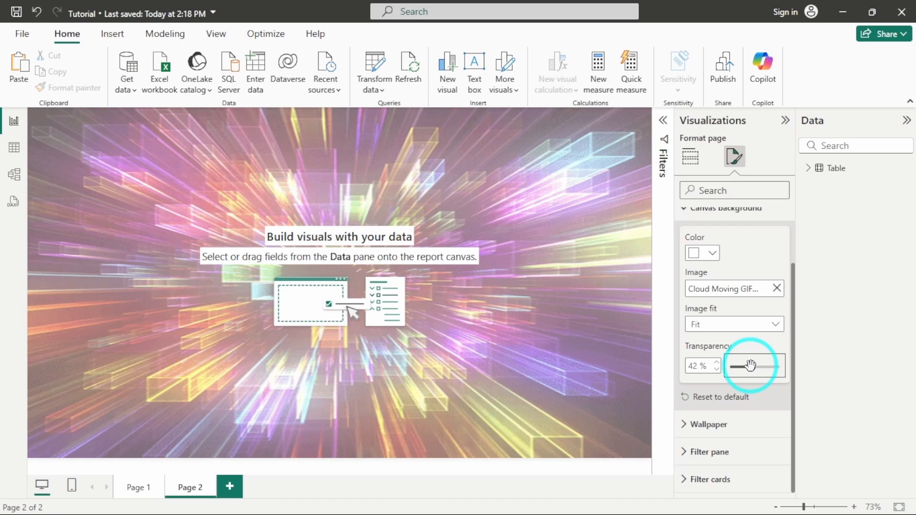
{"action": "left_click_drag", "start_coordinate": [754, 366], "coordinate": [745, 367]}
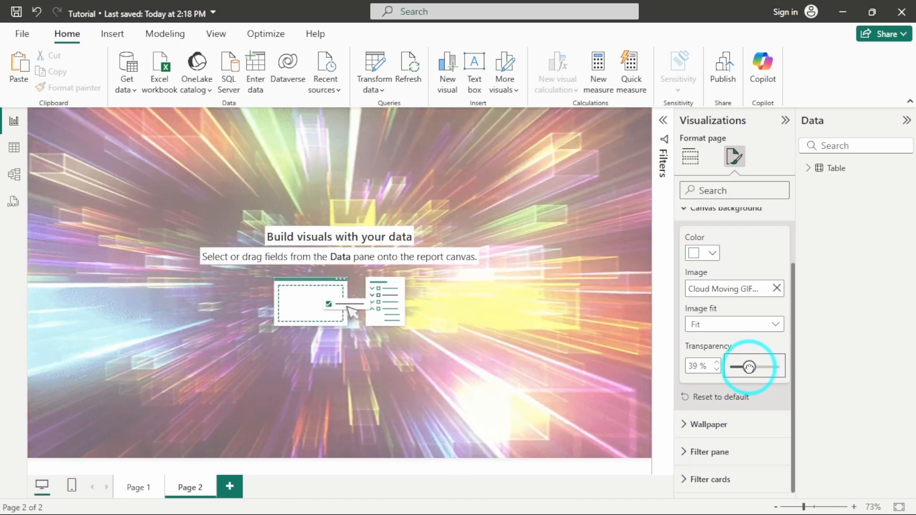
{"action": "left_click_drag", "start_coordinate": [748, 366], "coordinate": [754, 367]}
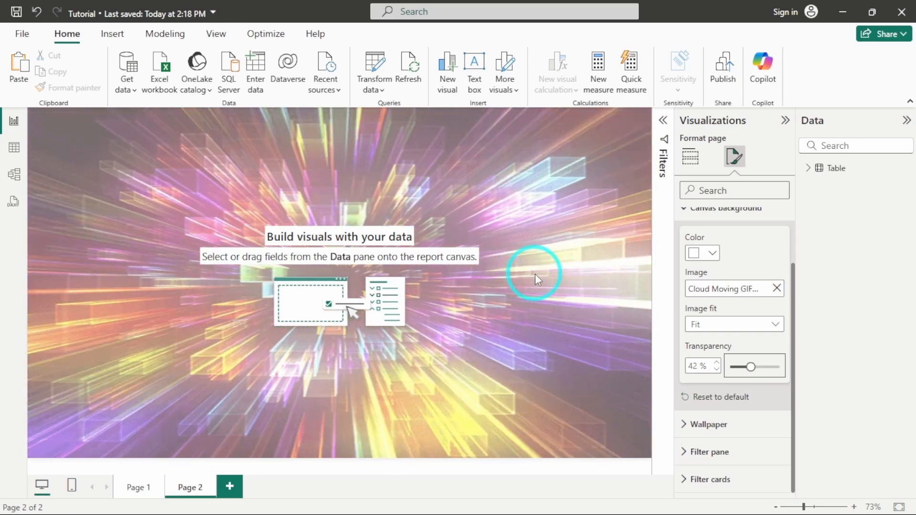
{"action": "left_click", "coordinate": [113, 34]}
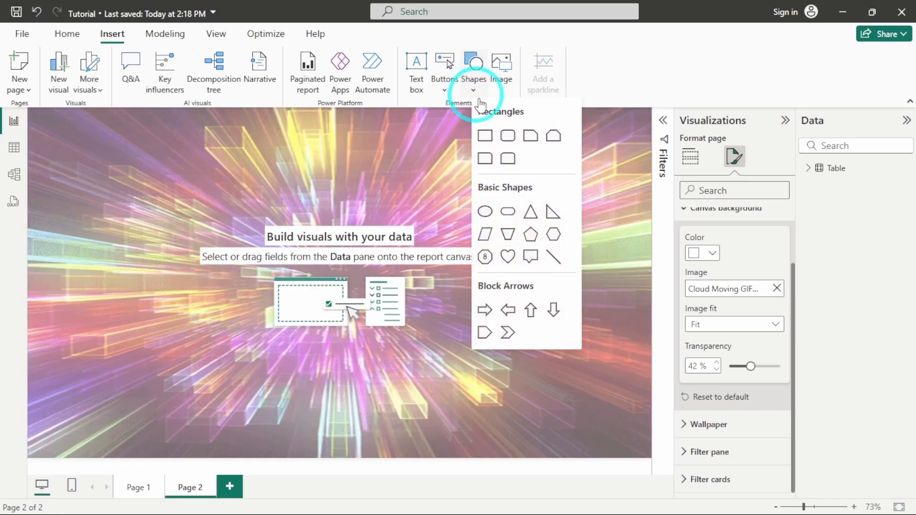
Step: Insert a rectangle with a dark grey fill at 80% transparency
{"action": "left_click", "coordinate": [483, 135]}
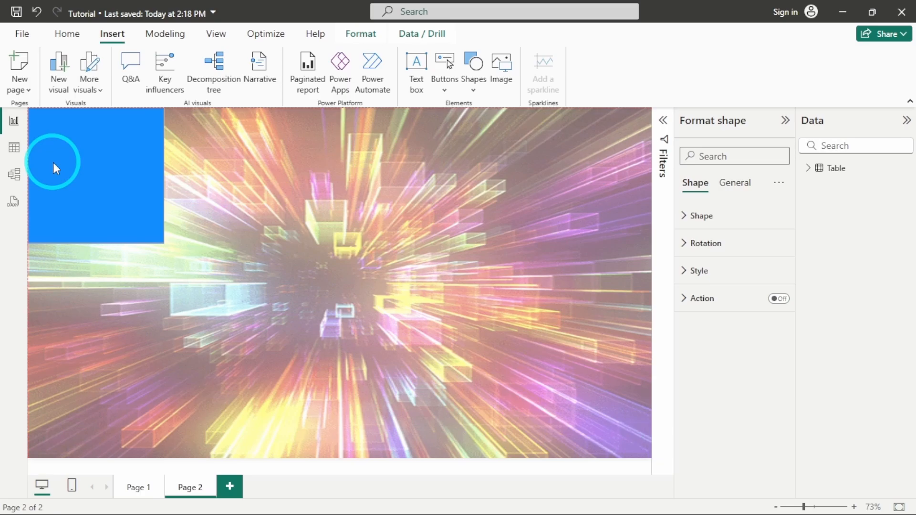
{"action": "left_click", "coordinate": [699, 271]}
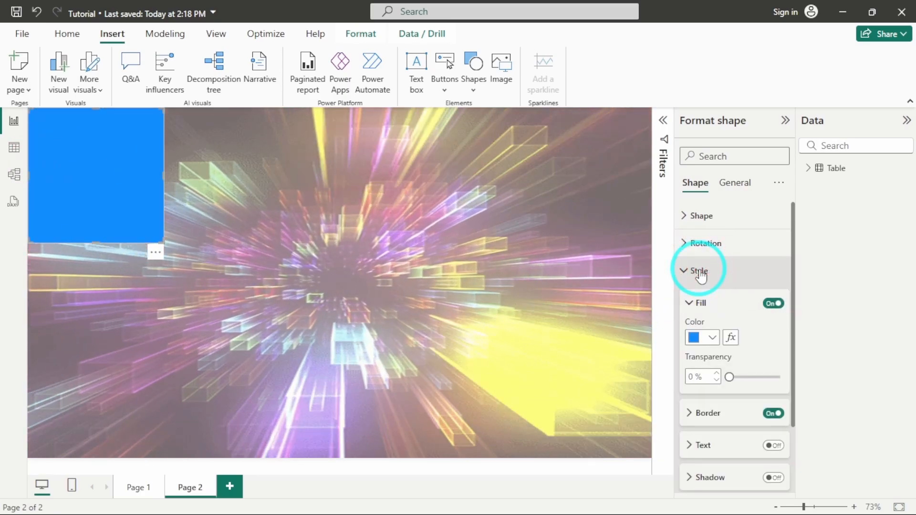
{"action": "left_click", "coordinate": [697, 338]}
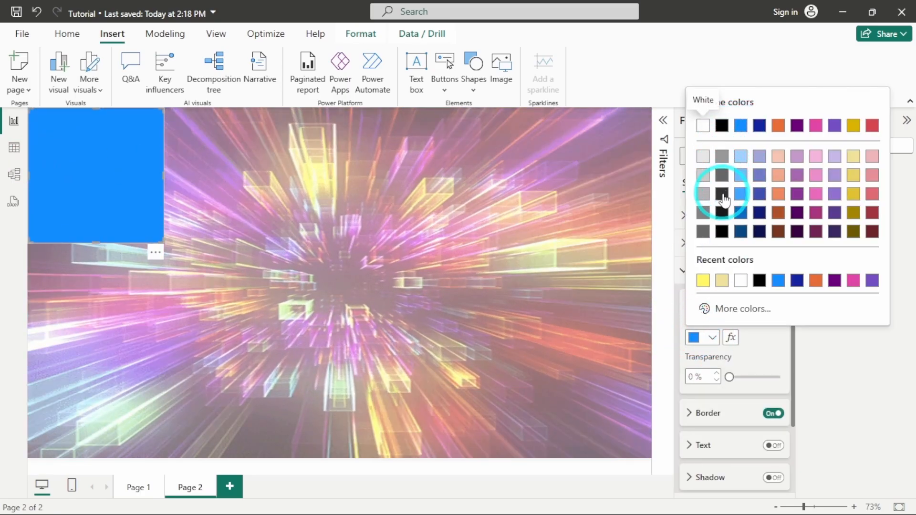
{"action": "left_click", "coordinate": [722, 197]}
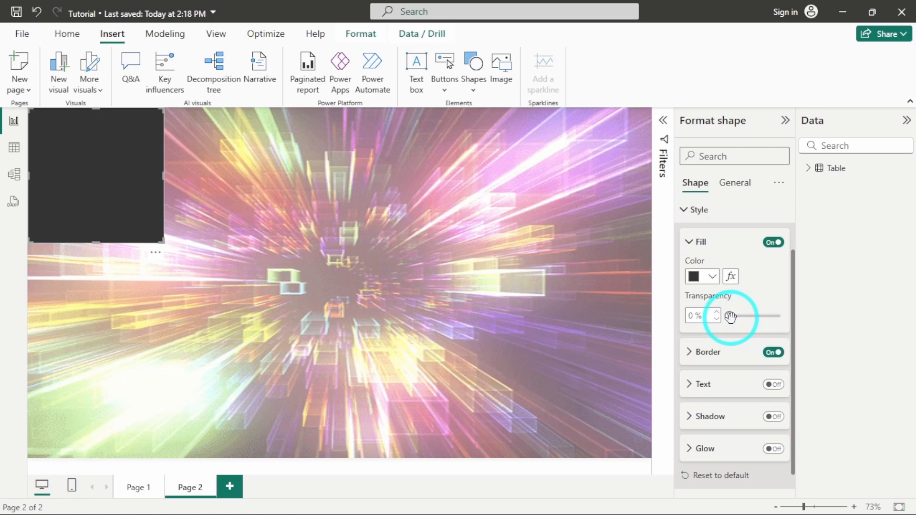
{"action": "left_click_drag", "start_coordinate": [732, 316], "coordinate": [779, 316]}
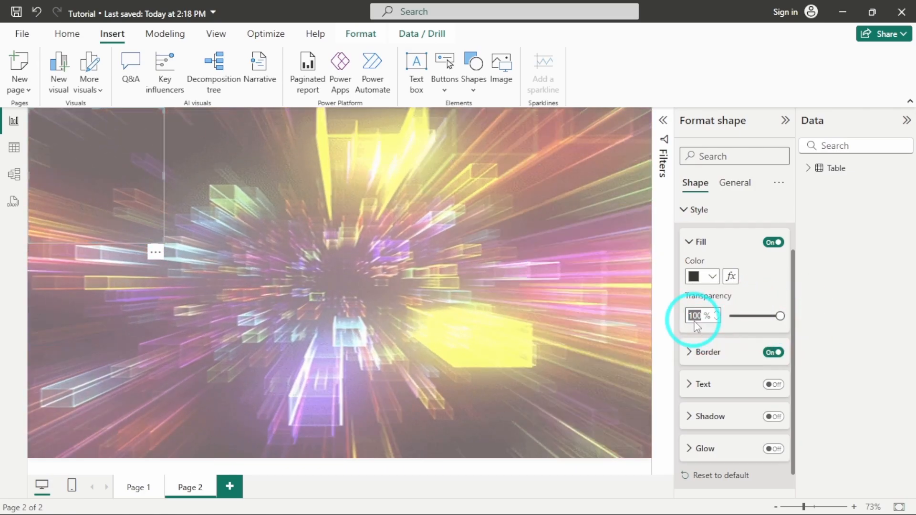
{"action": "type", "text": "80"}
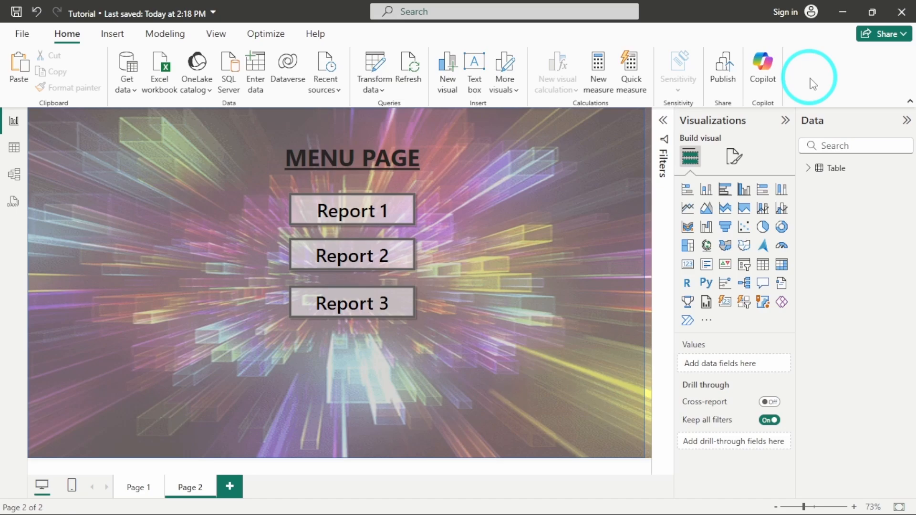
{"action": "mouse_move", "coordinate": [495, 304]}
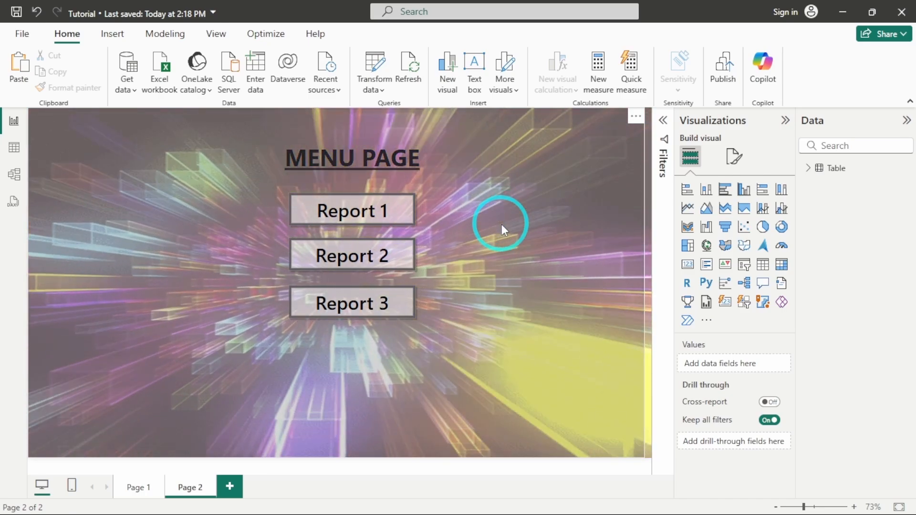
{"action": "mouse_move", "coordinate": [211, 402]}
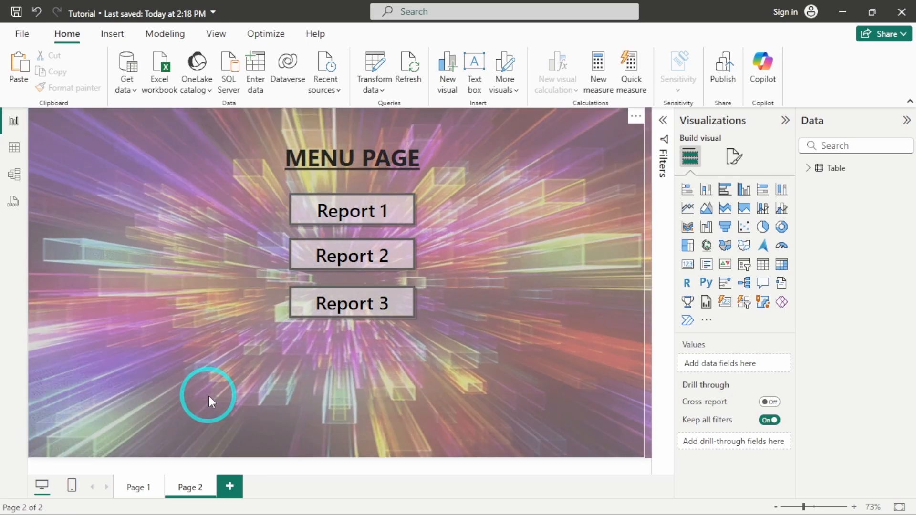
{"action": "mouse_move", "coordinate": [139, 494]}
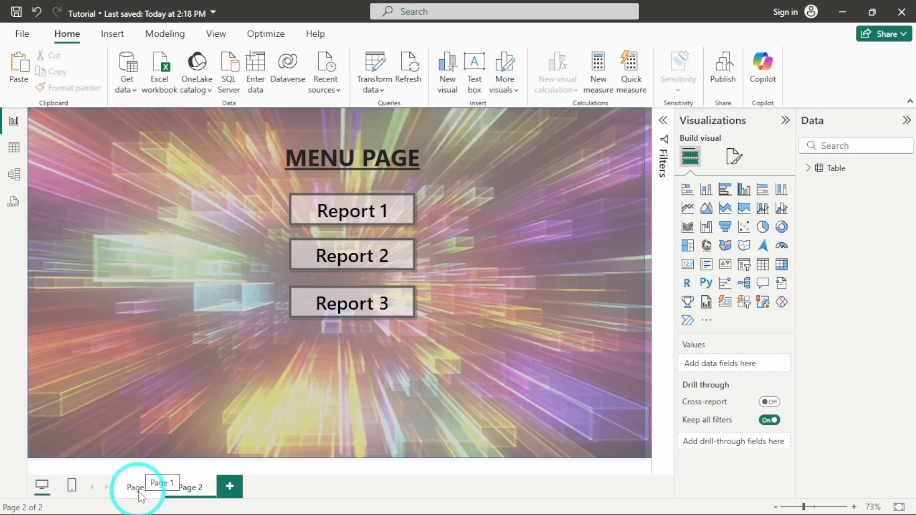
Step: Switch from the finished MENU PAGE to the Page 1 tab
{"action": "left_click", "coordinate": [137, 487]}
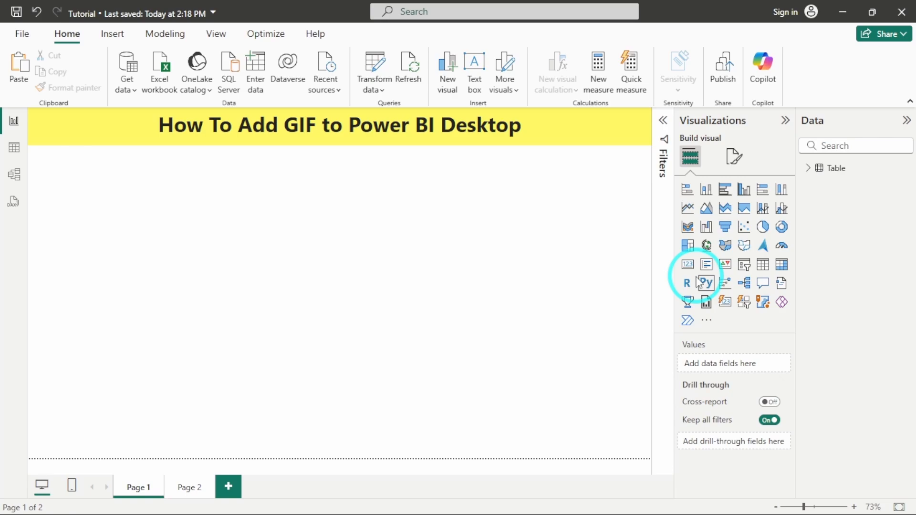
Step: Add an empty visual to Page 1 and move it below the How To Add GIF title
{"action": "left_click", "coordinate": [706, 283]}
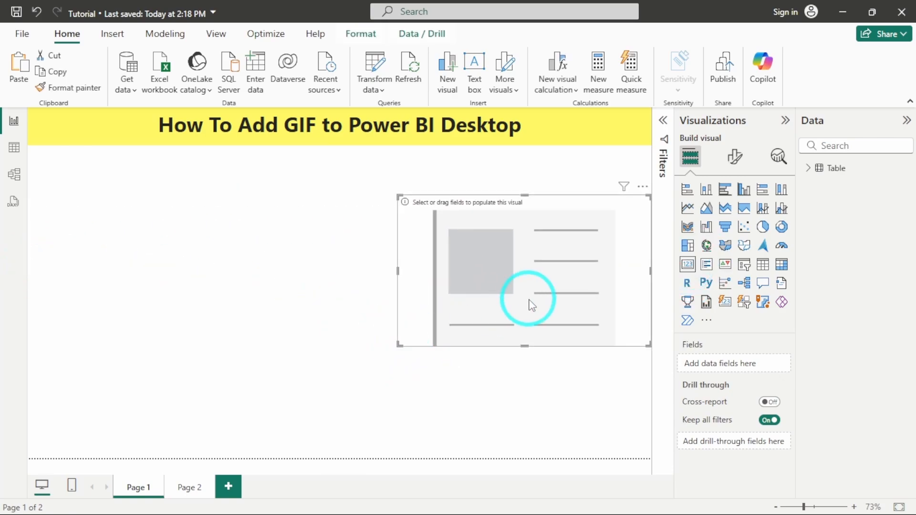
{"action": "left_click_drag", "start_coordinate": [526, 272], "coordinate": [344, 264]}
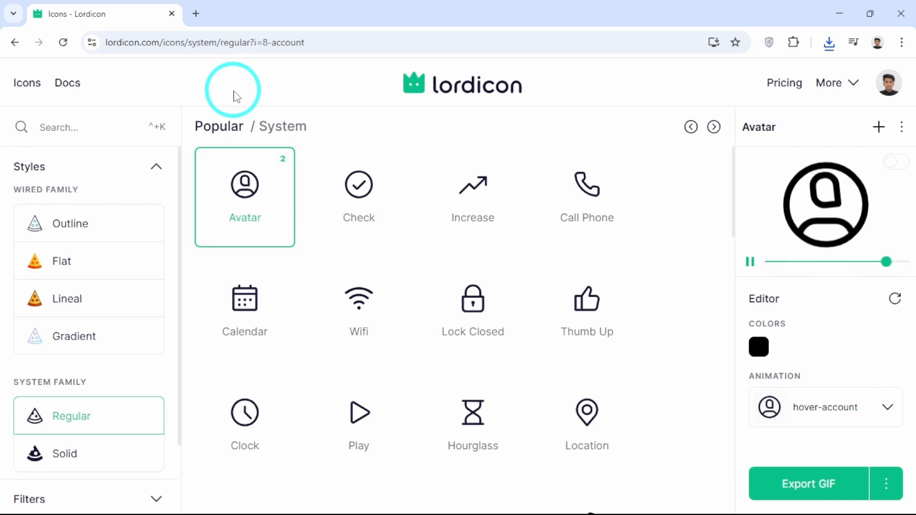
Step: Scroll the System icon grid and select the Home icon to show its export choices
{"action": "scroll", "scroll_direction": "down", "scroll_amount": 3}
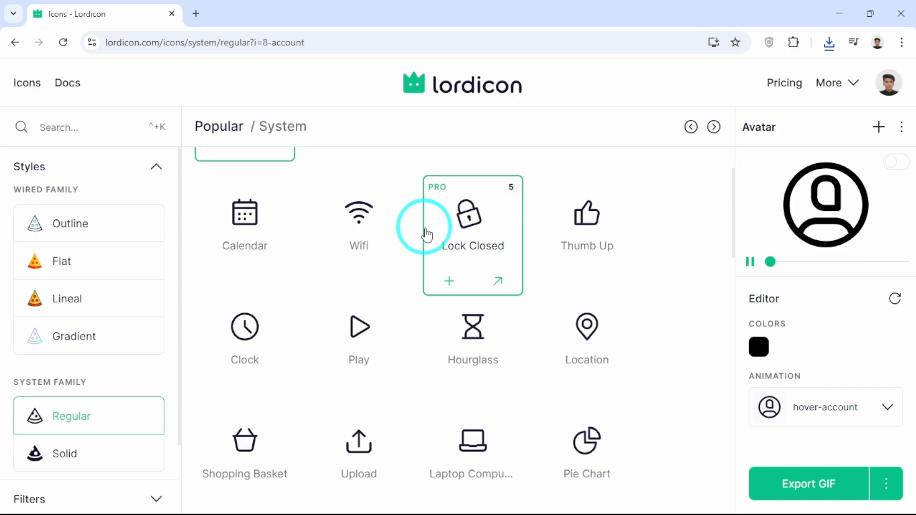
{"action": "scroll", "scroll_direction": "down", "scroll_amount": 3}
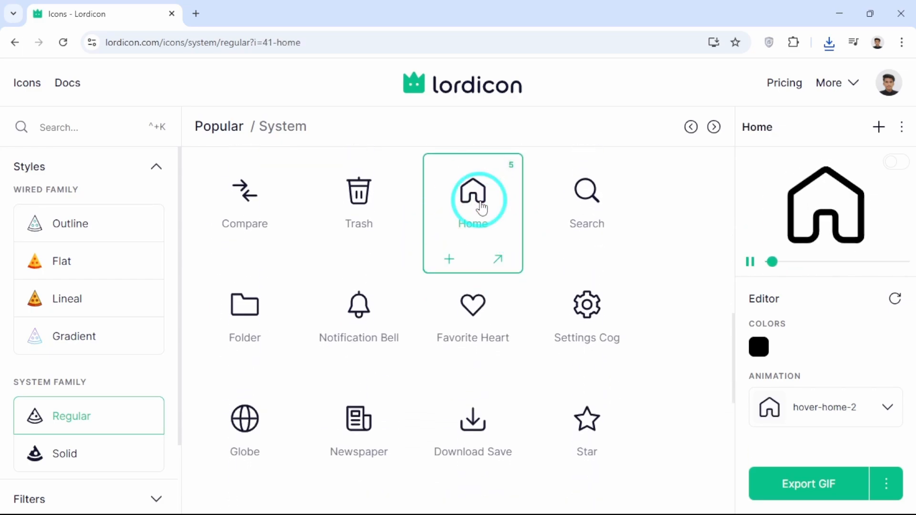
{"action": "left_click", "coordinate": [885, 483]}
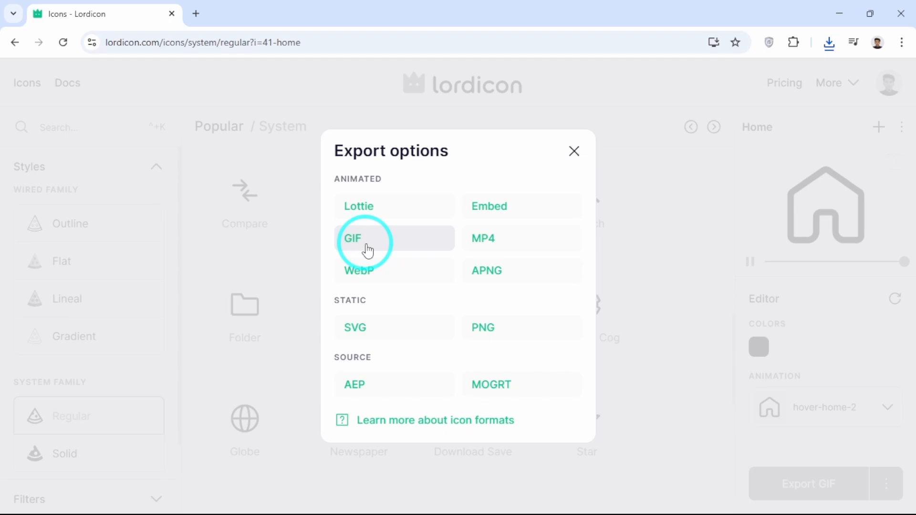
Step: Export the Home icon as a GIF with transparent background and download it
{"action": "left_click", "coordinate": [353, 239]}
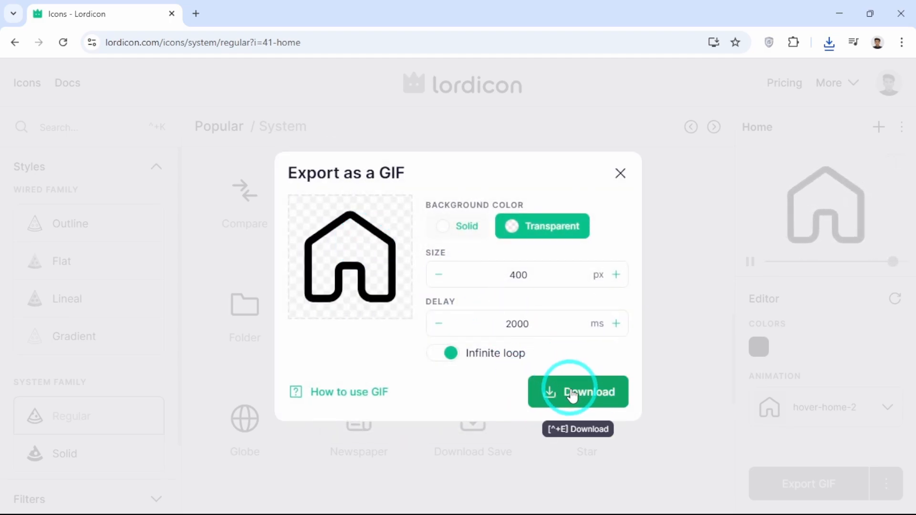
{"action": "mouse_move", "coordinate": [536, 232]}
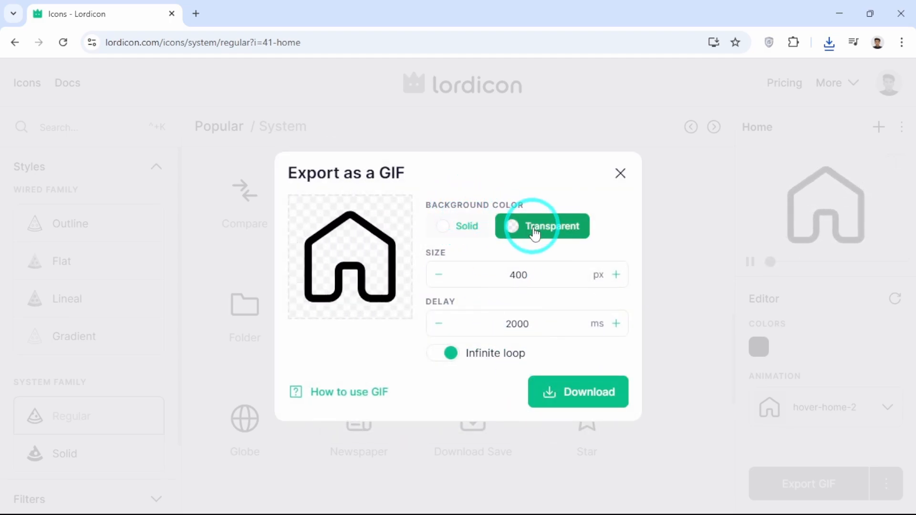
{"action": "left_click", "coordinate": [584, 396]}
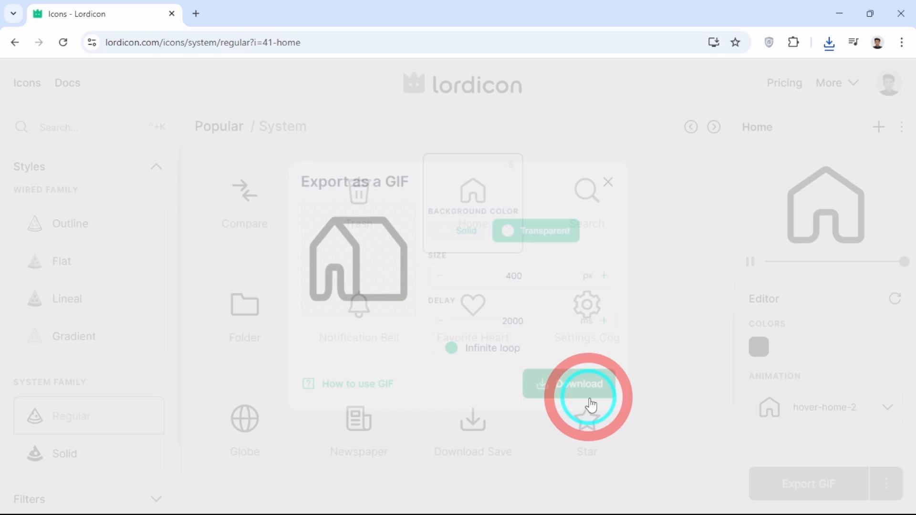
{"action": "left_click", "coordinate": [577, 385]}
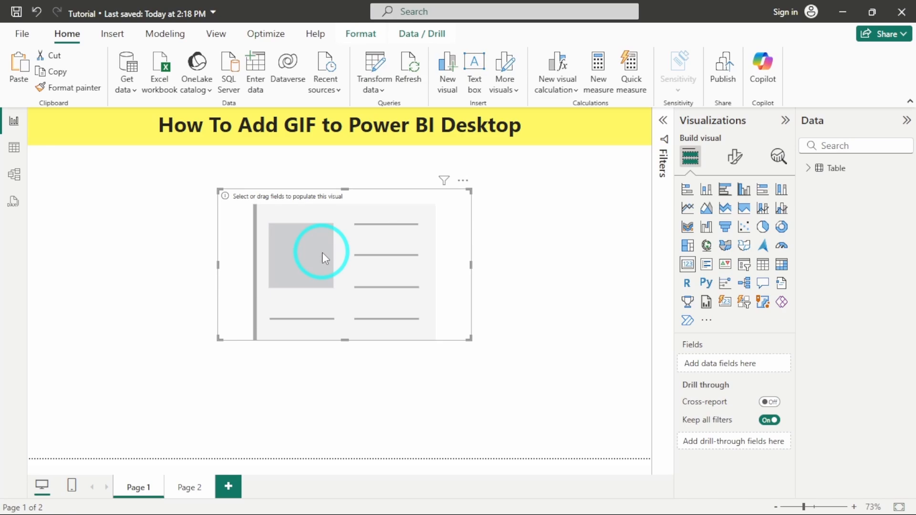
{"action": "mouse_move", "coordinate": [735, 157]}
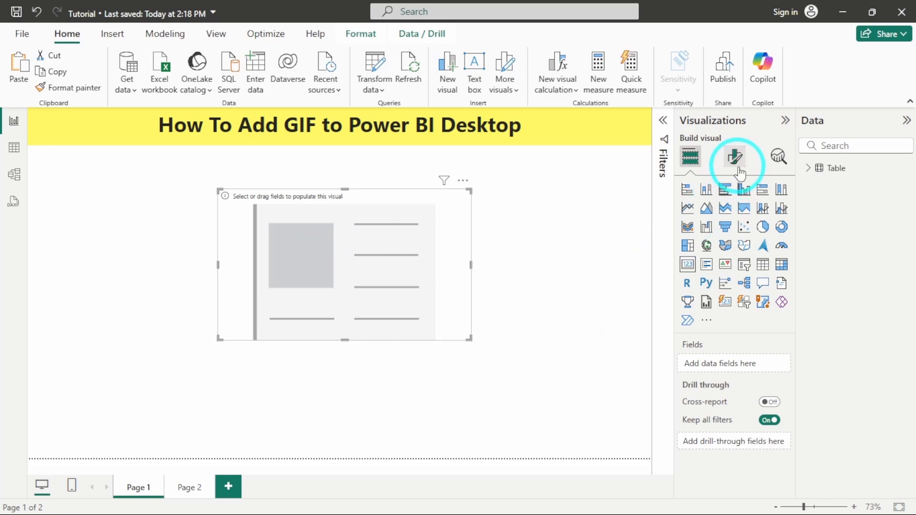
Step: Select the empty placeholder visual on Page 1 and remove it
{"action": "left_click", "coordinate": [735, 158]}
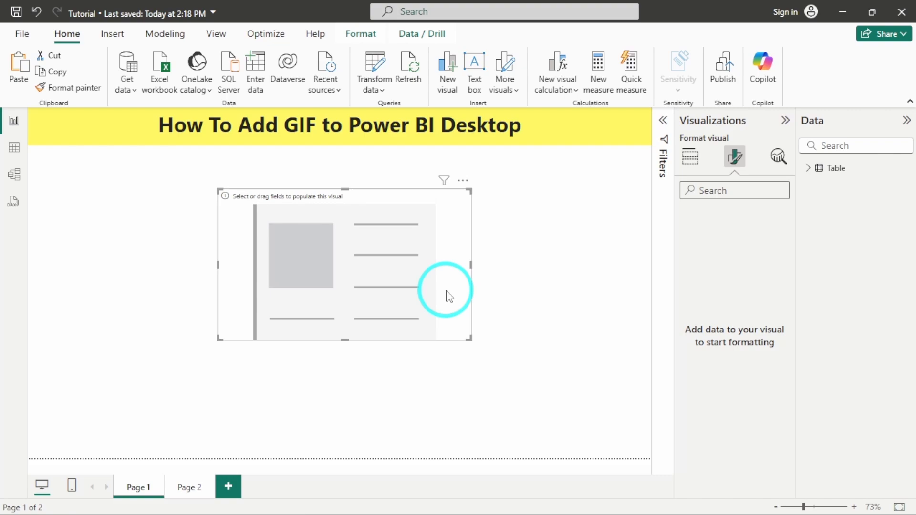
{"action": "mouse_move", "coordinate": [435, 290]}
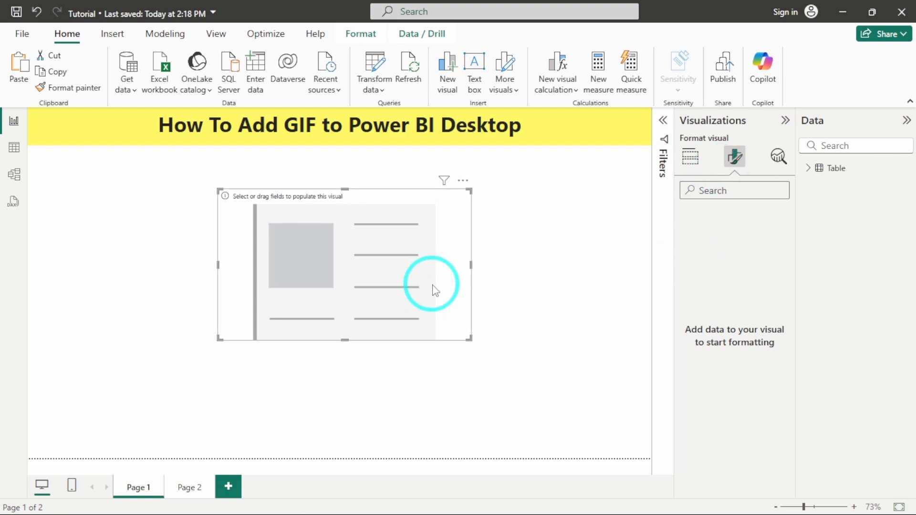
{"action": "mouse_move", "coordinate": [374, 270]}
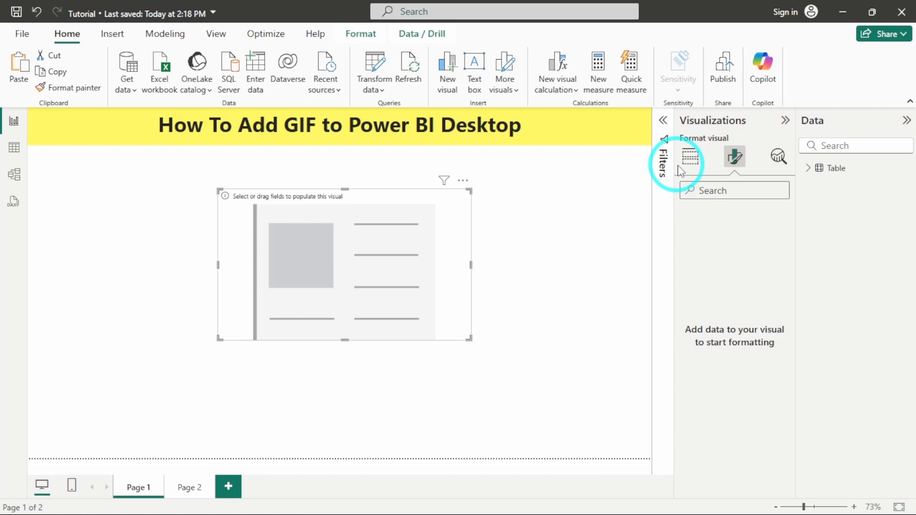
{"action": "left_click", "coordinate": [689, 156]}
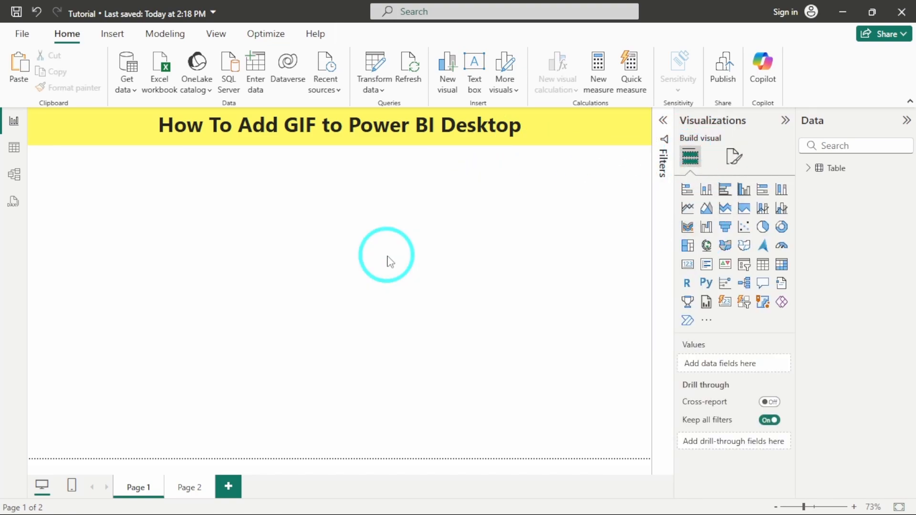
Step: Insert a Blank button onto Page 1 from the Buttons menu
{"action": "left_click", "coordinate": [112, 35]}
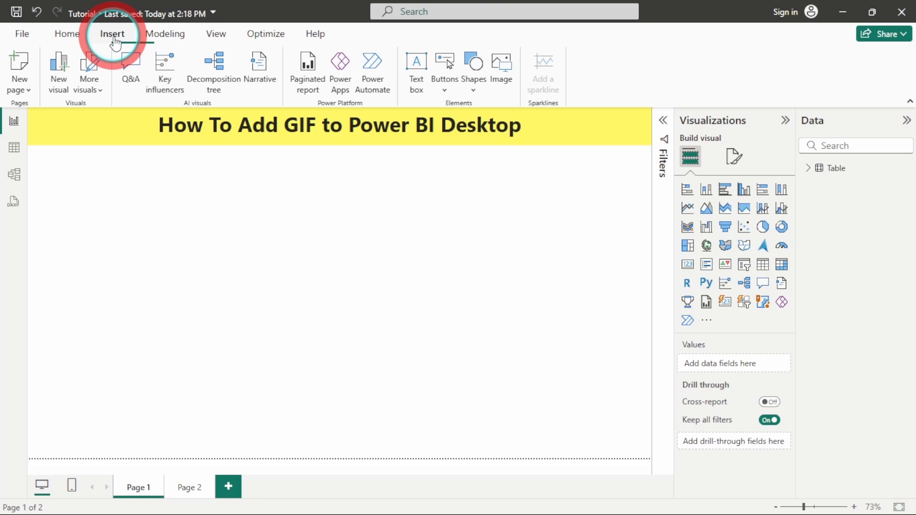
{"action": "left_click", "coordinate": [445, 61]}
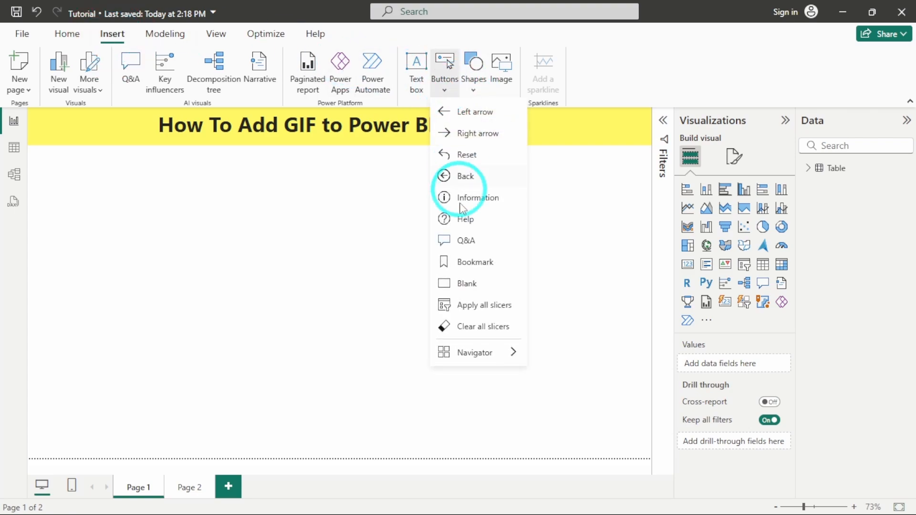
{"action": "left_click", "coordinate": [466, 176]}
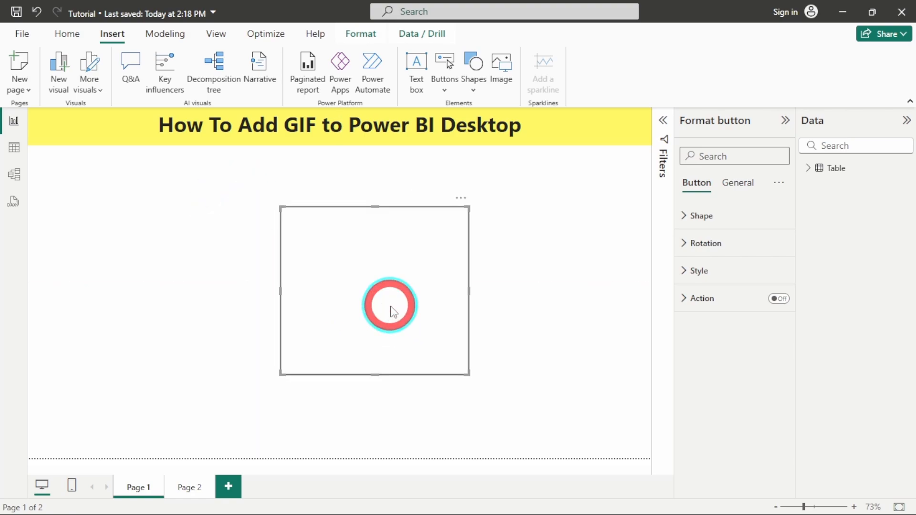
Step: Turn on the button's Fill and load system-regular-41-home-hover-home-2 (3) as its fill image
{"action": "left_click", "coordinate": [698, 271]}
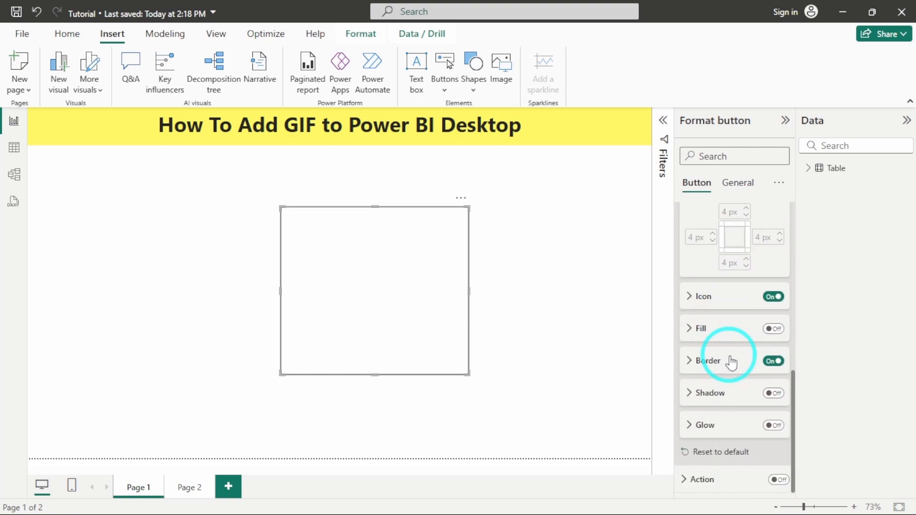
{"action": "left_click", "coordinate": [773, 328]}
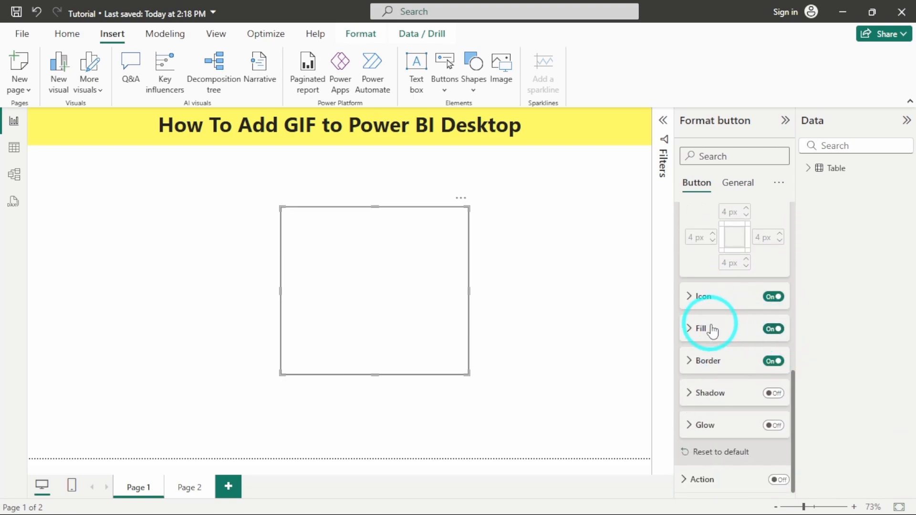
{"action": "left_click", "coordinate": [685, 328]}
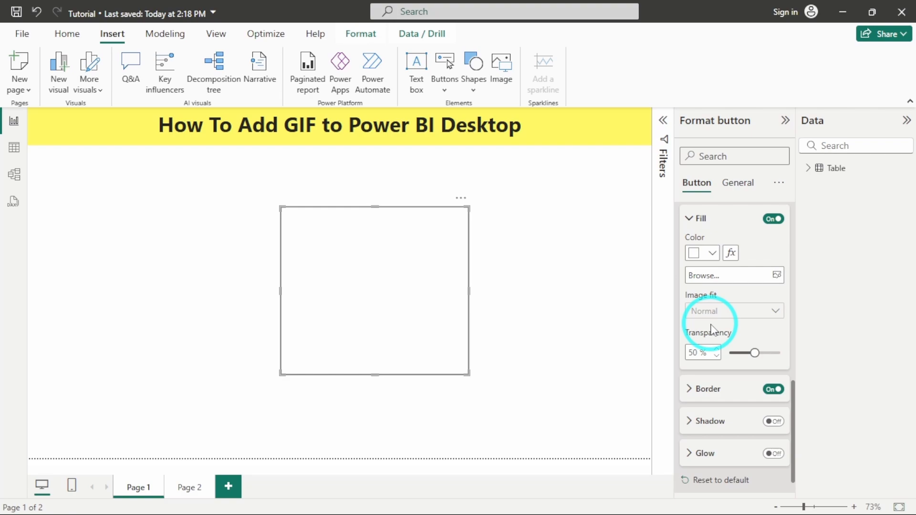
{"action": "left_click", "coordinate": [734, 275]}
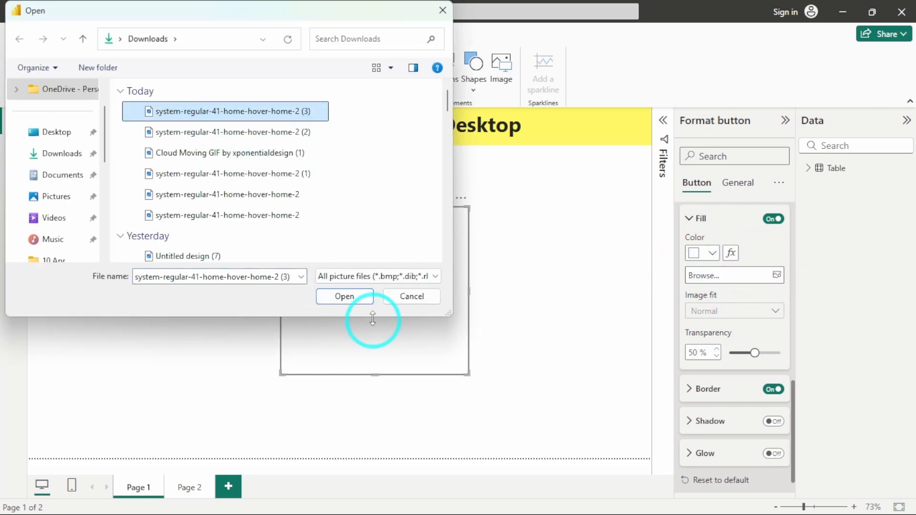
{"action": "left_click", "coordinate": [345, 295]}
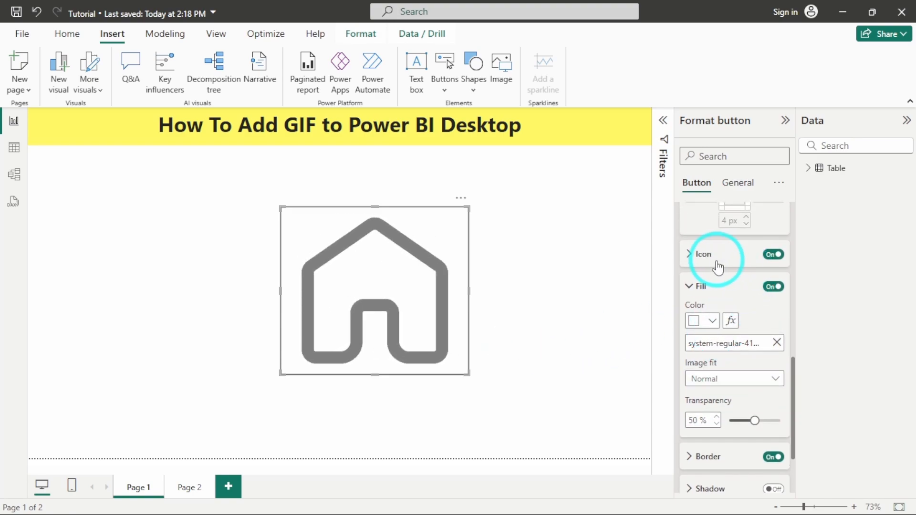
{"action": "left_click", "coordinate": [688, 254]}
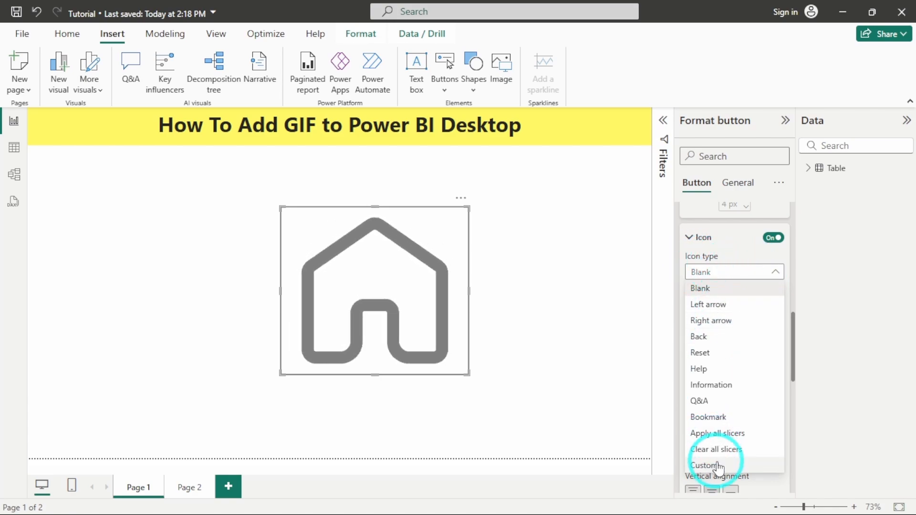
Step: Set the button's Icon type to Custom, cancelling the image browse dialog
{"action": "left_click", "coordinate": [706, 466]}
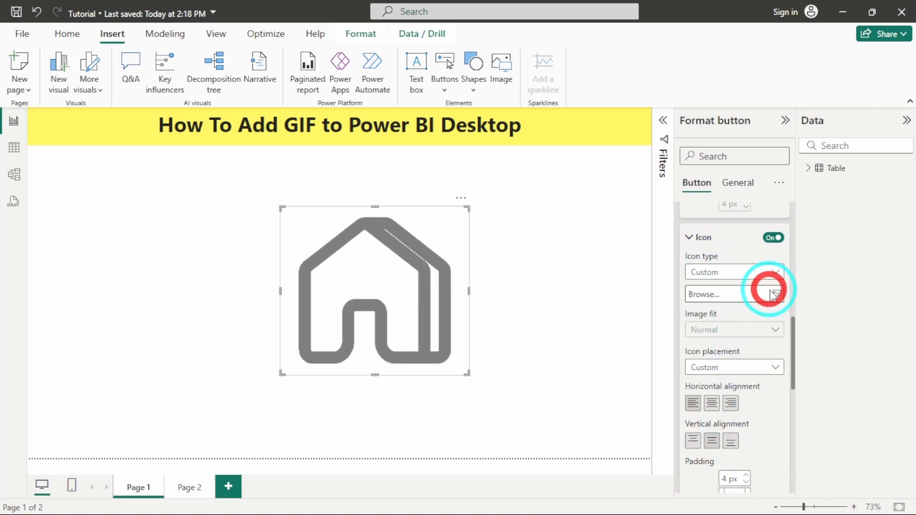
{"action": "left_click", "coordinate": [777, 294]}
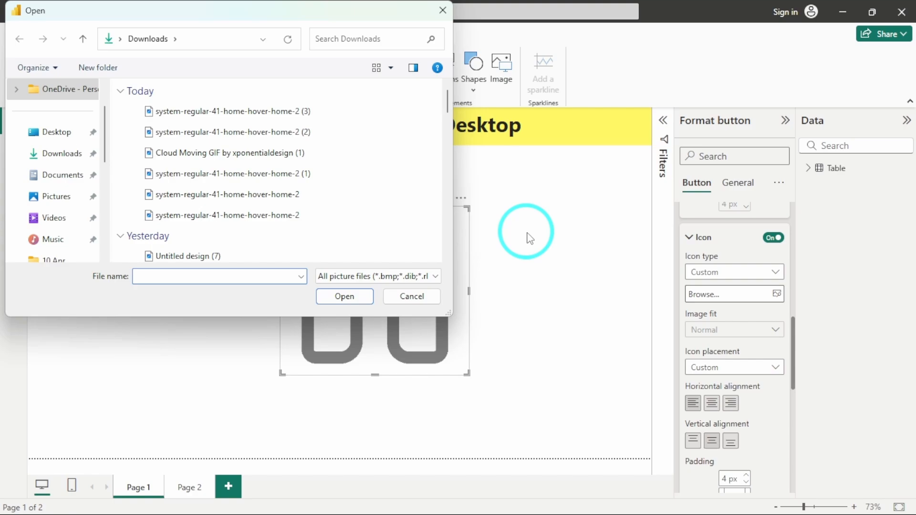
{"action": "left_click", "coordinate": [412, 296]}
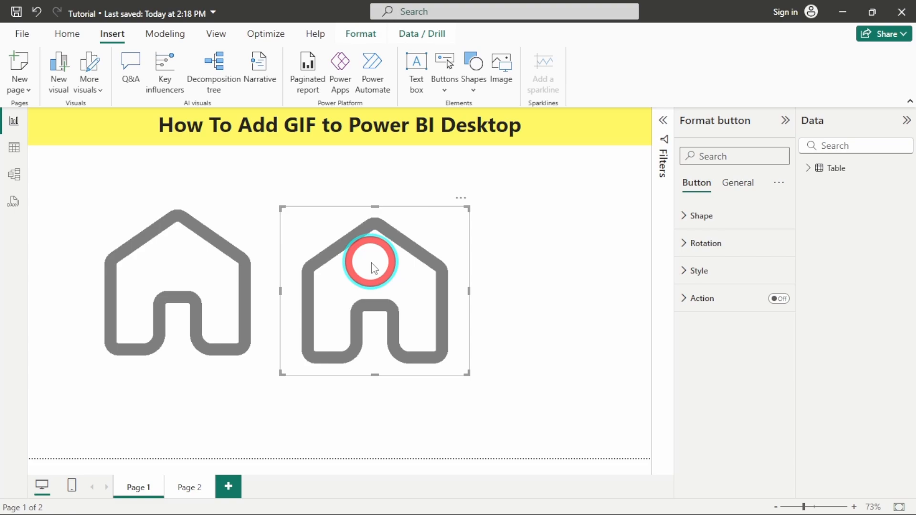
Step: Load the home-icon file as the duplicated button's custom icon
{"action": "left_click", "coordinate": [698, 271]}
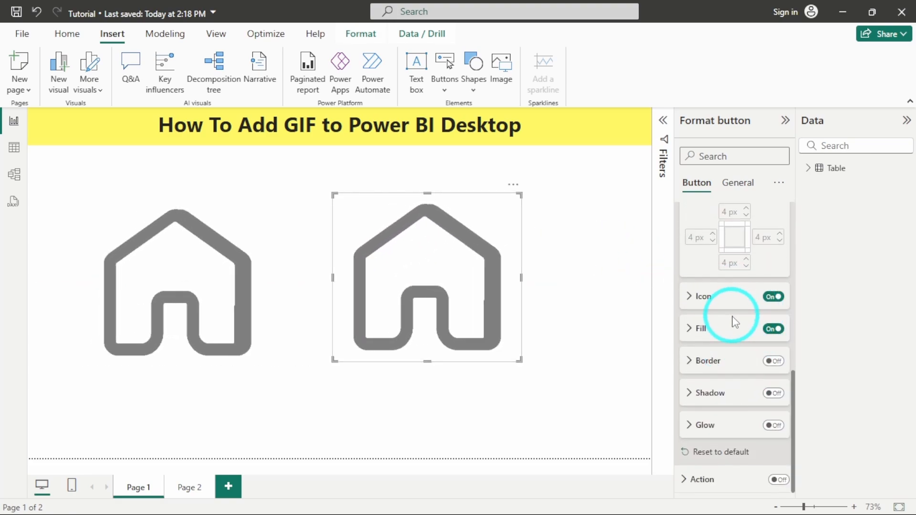
{"action": "left_click", "coordinate": [689, 328]}
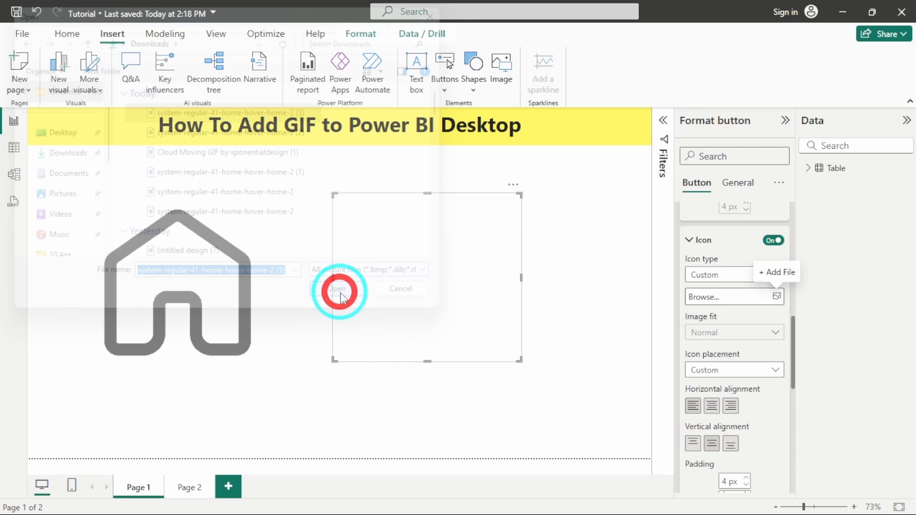
{"action": "left_click", "coordinate": [338, 290]}
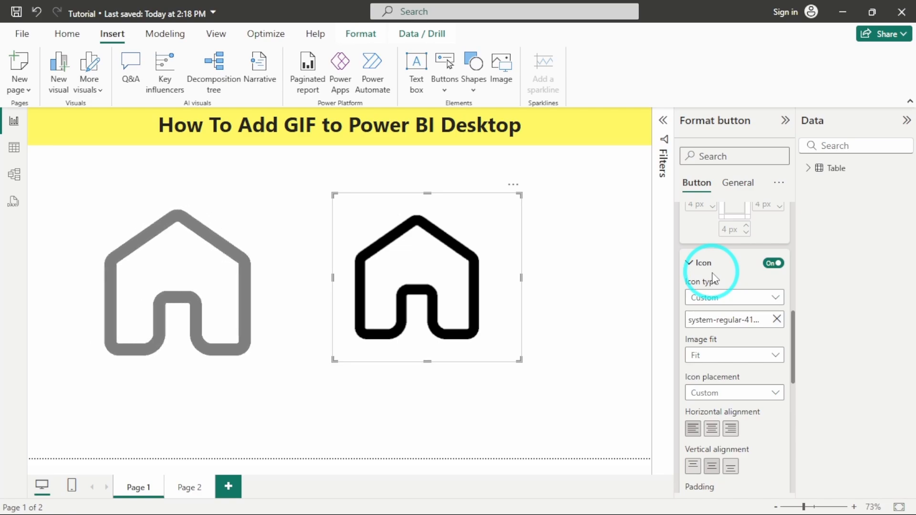
{"action": "mouse_move", "coordinate": [710, 269]}
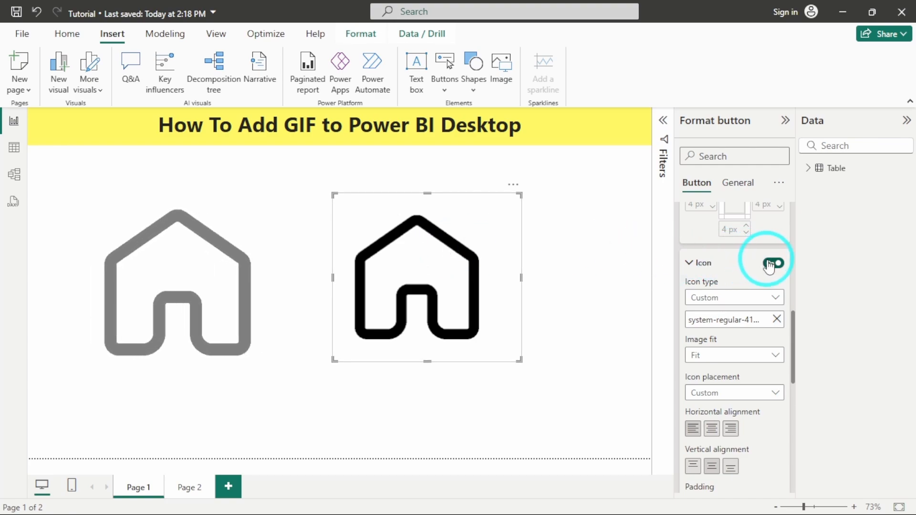
Step: Switch the icon off, use the home-icon GIF as the fill, and enable the button's Action
{"action": "left_click", "coordinate": [773, 262]}
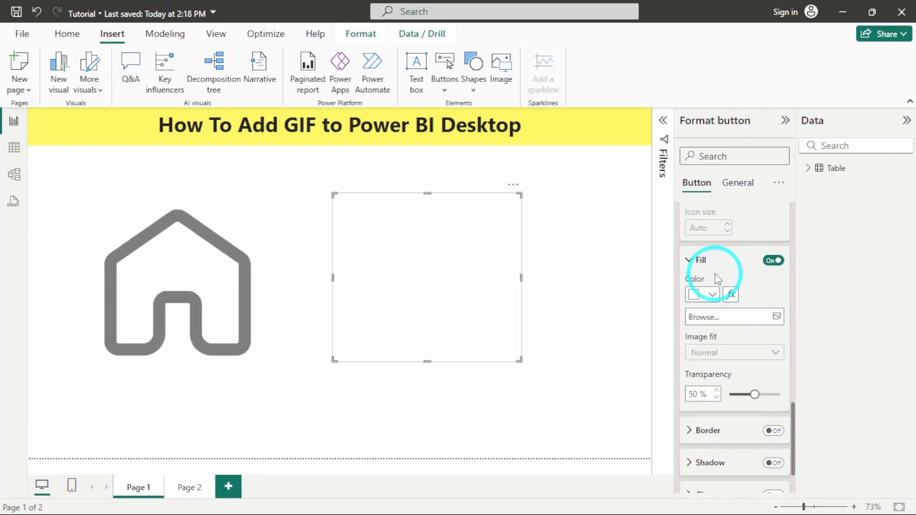
{"action": "left_click", "coordinate": [735, 317]}
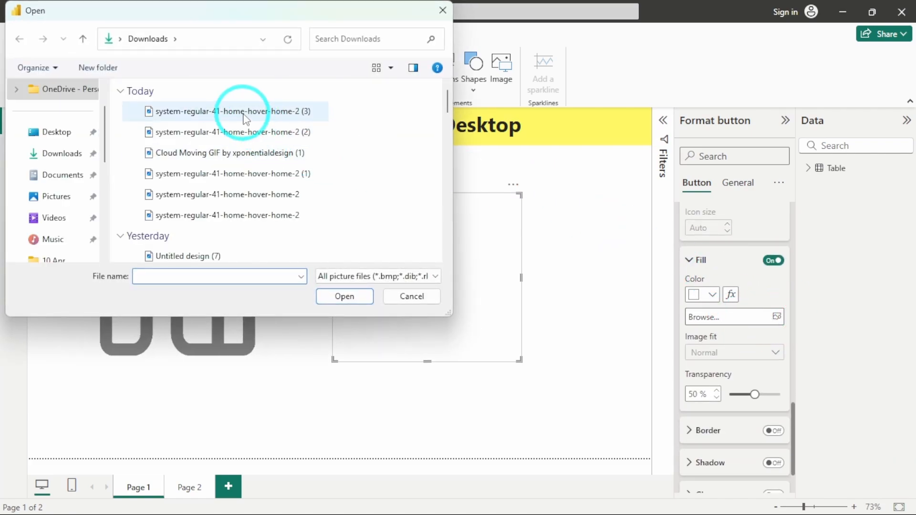
{"action": "left_click", "coordinate": [344, 296]}
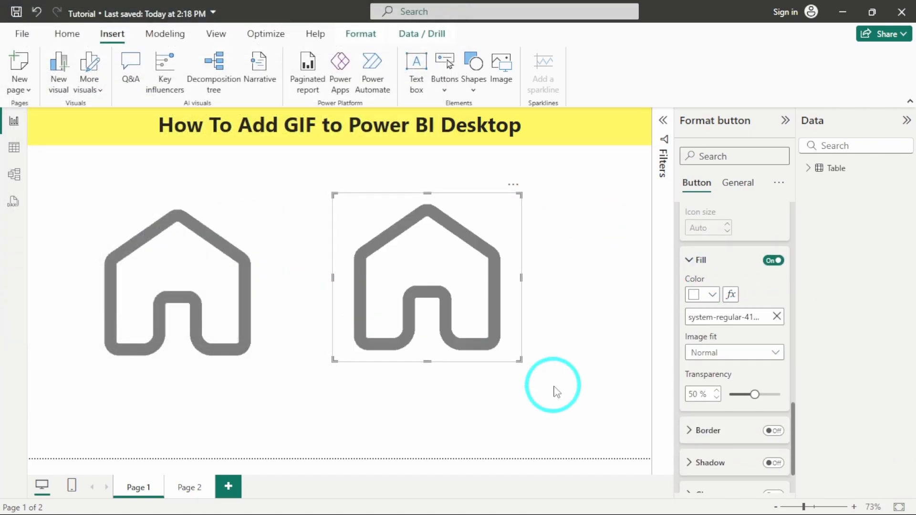
{"action": "mouse_move", "coordinate": [543, 368]}
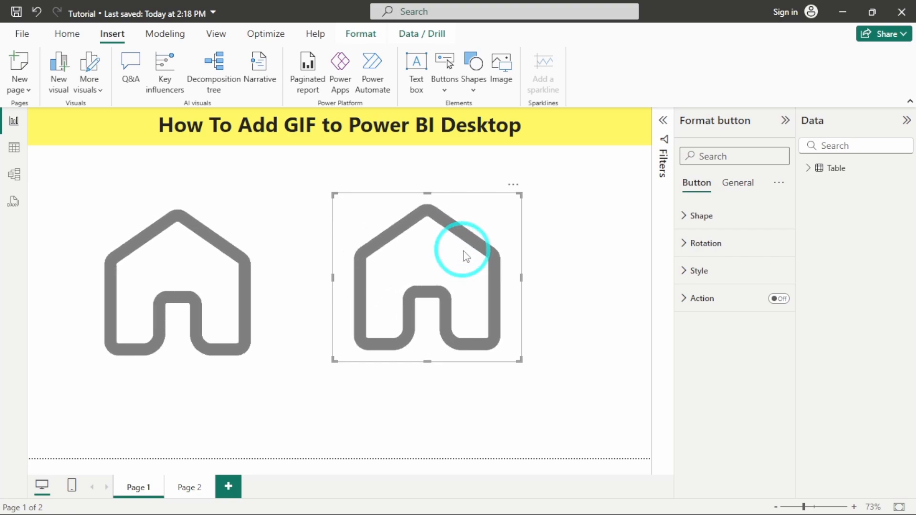
{"action": "left_click", "coordinate": [779, 299]}
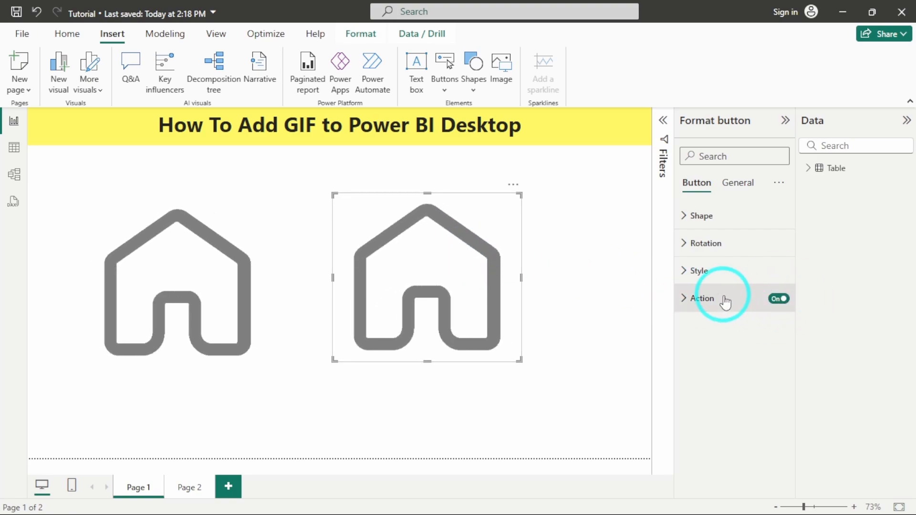